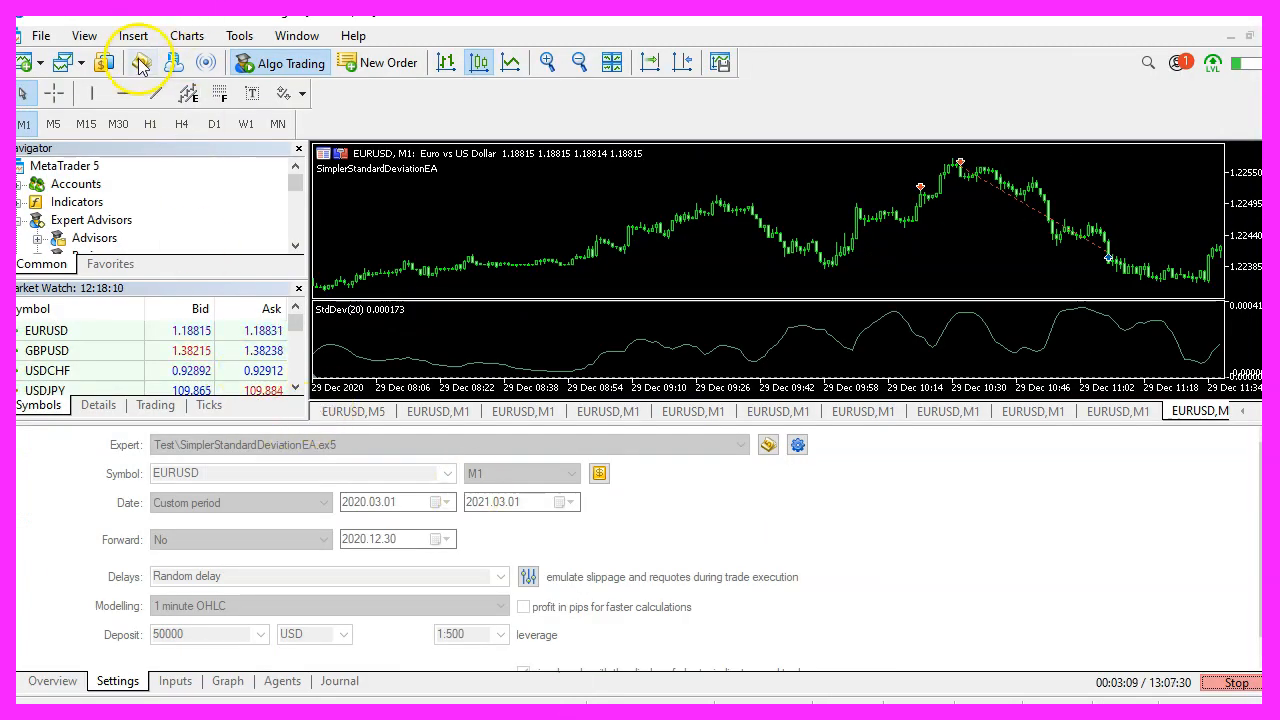
mouse_move(142, 62)
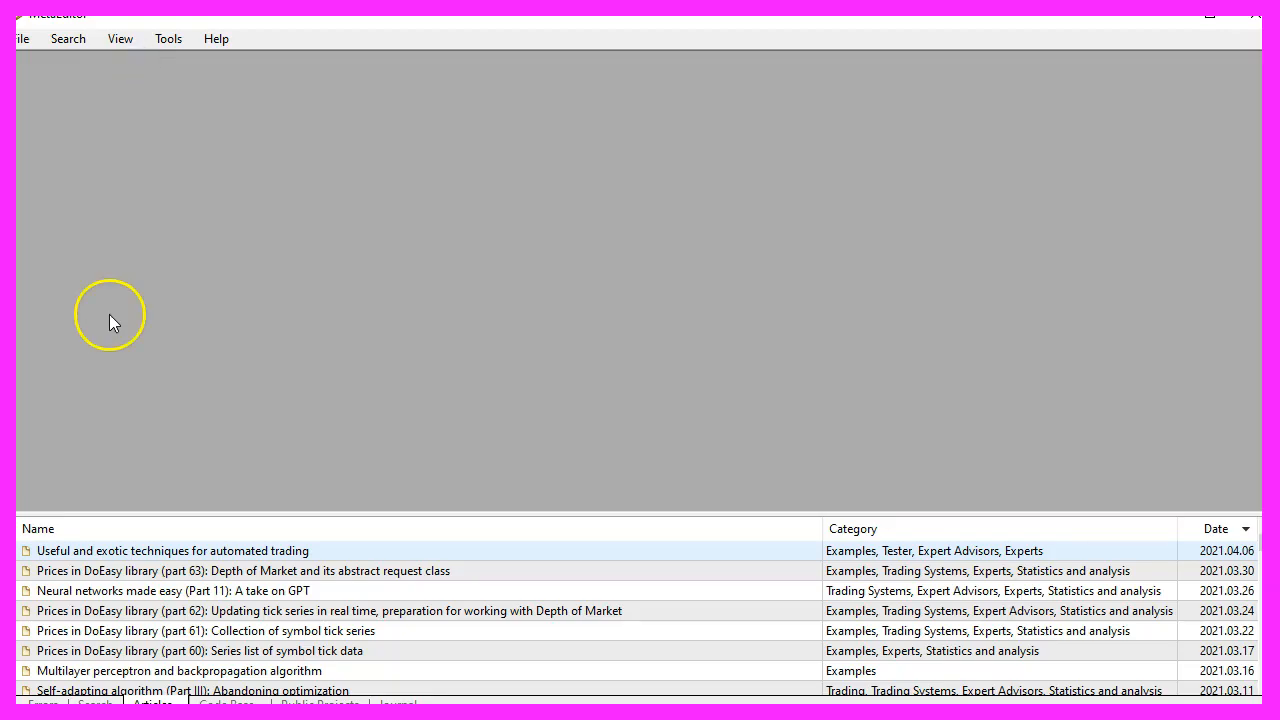
mouse_move(138, 225)
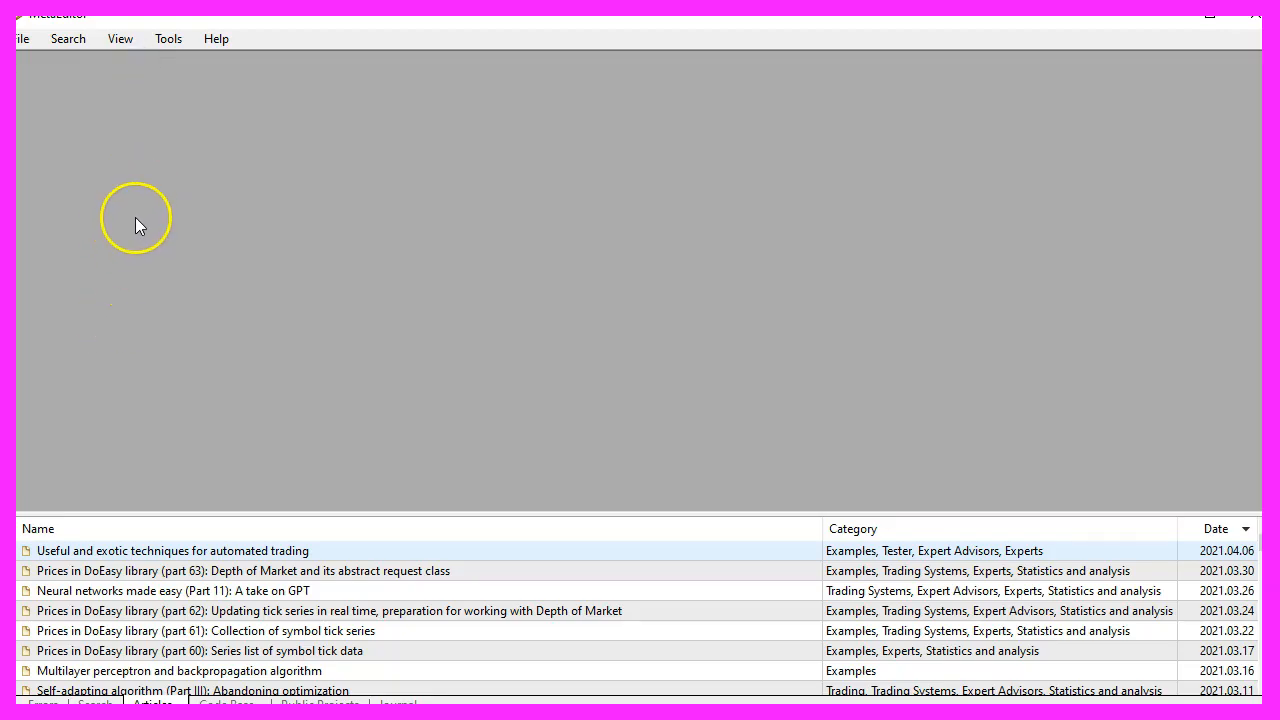
Step: Create SimpleStandardDeviation in Experts\Basics from the Expert Advisor (template) wizard
left_click(20, 38)
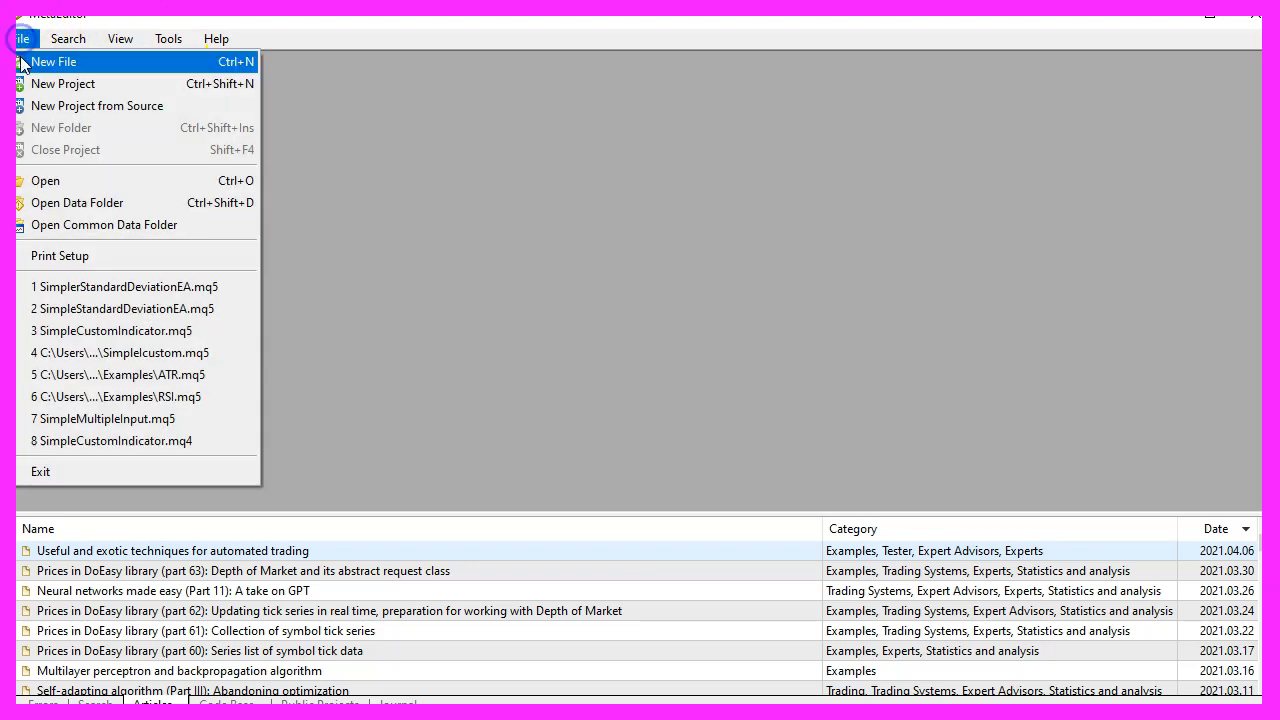
left_click(53, 61)
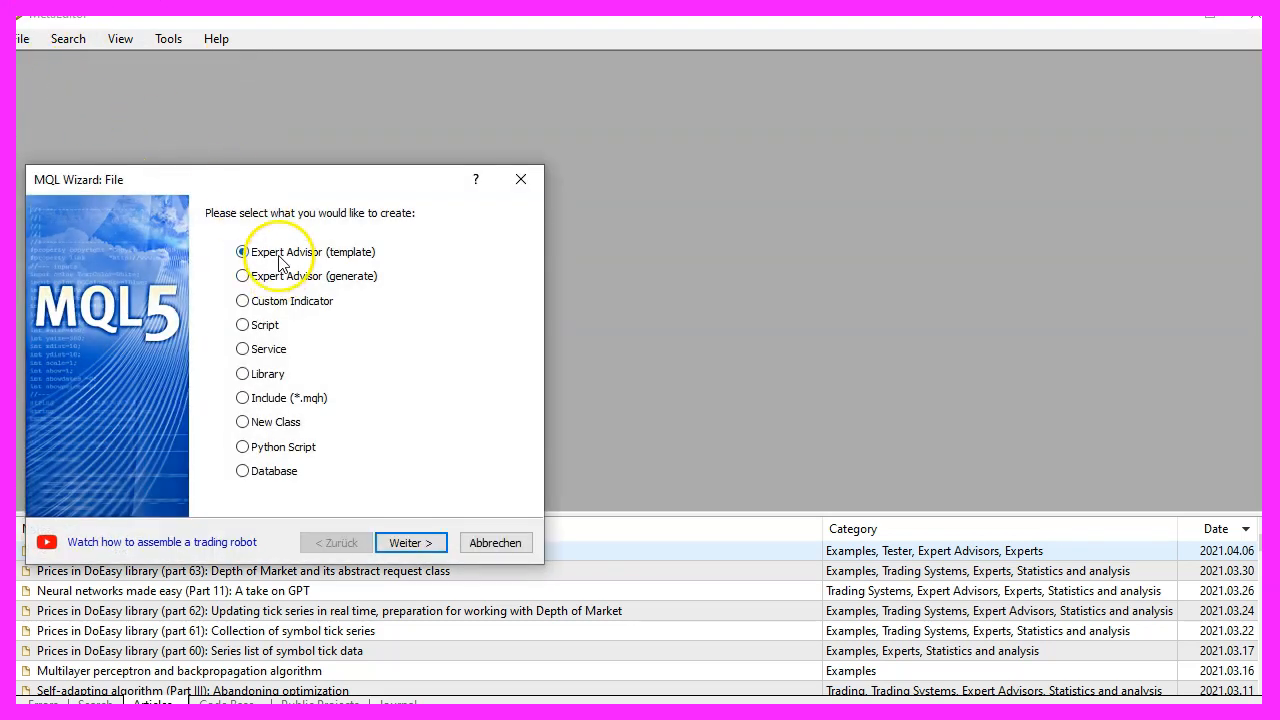
left_click(242, 251)
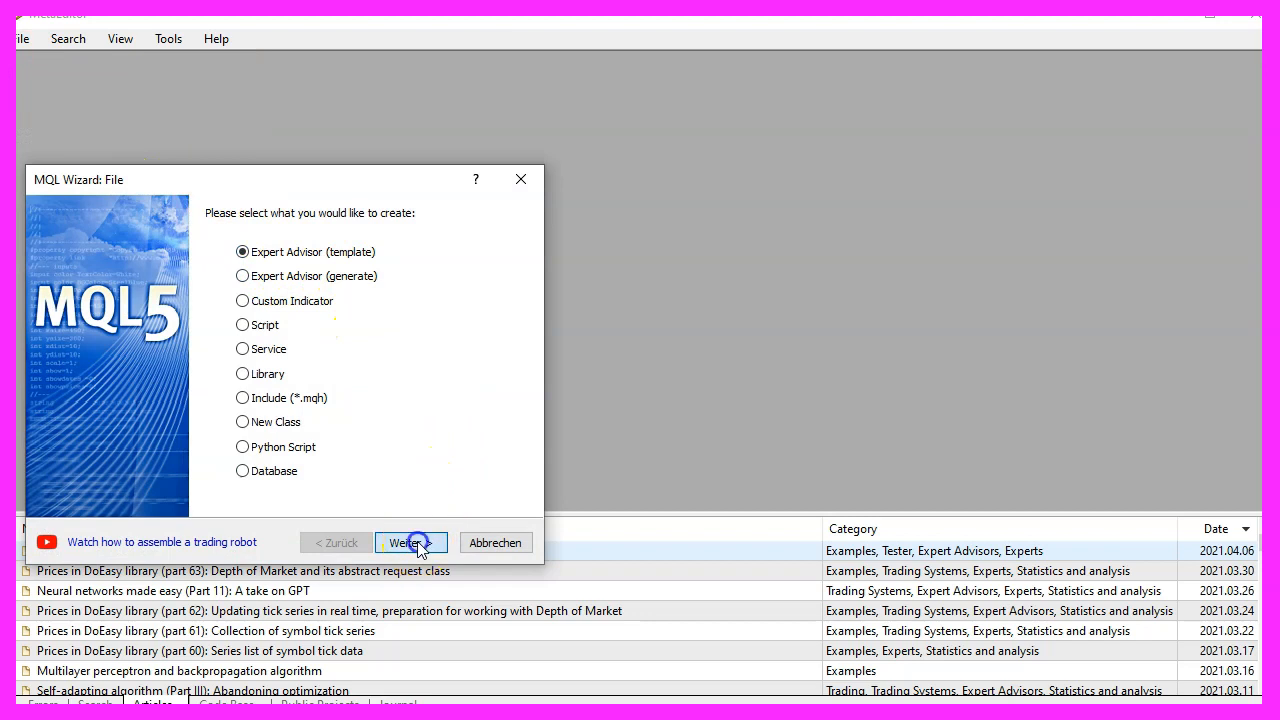
left_click(410, 542)
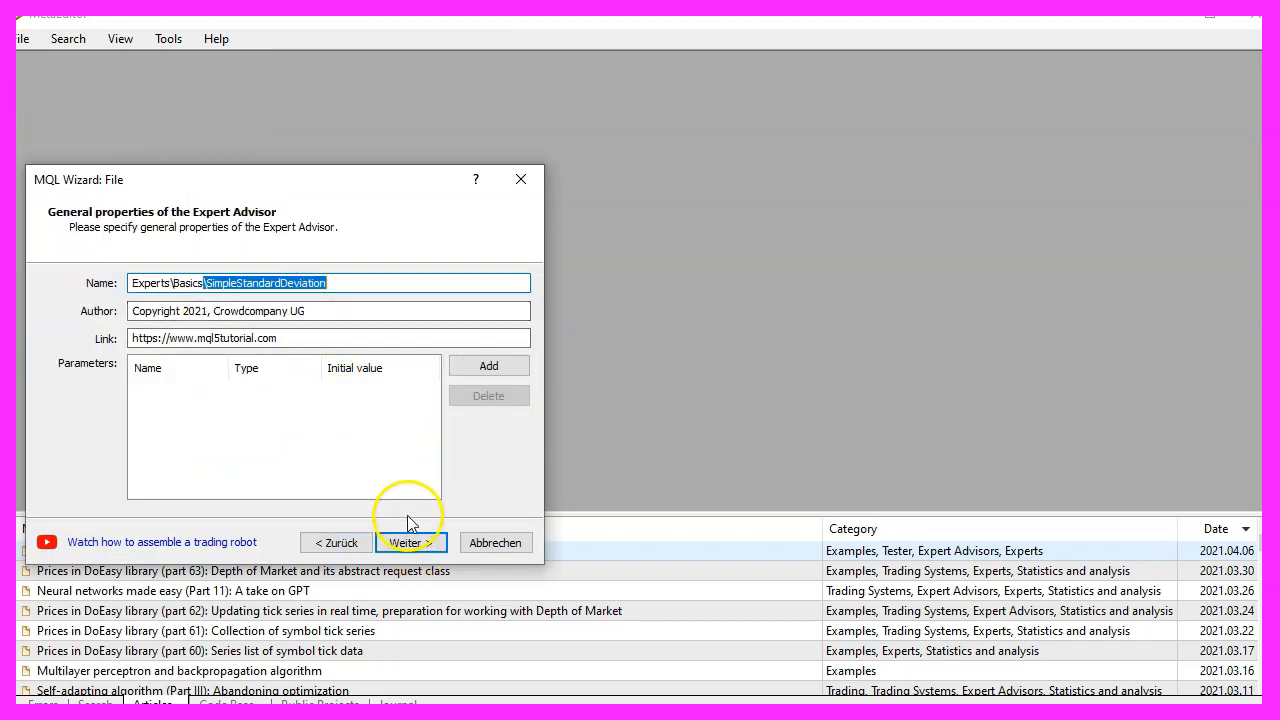
left_click(410, 542)
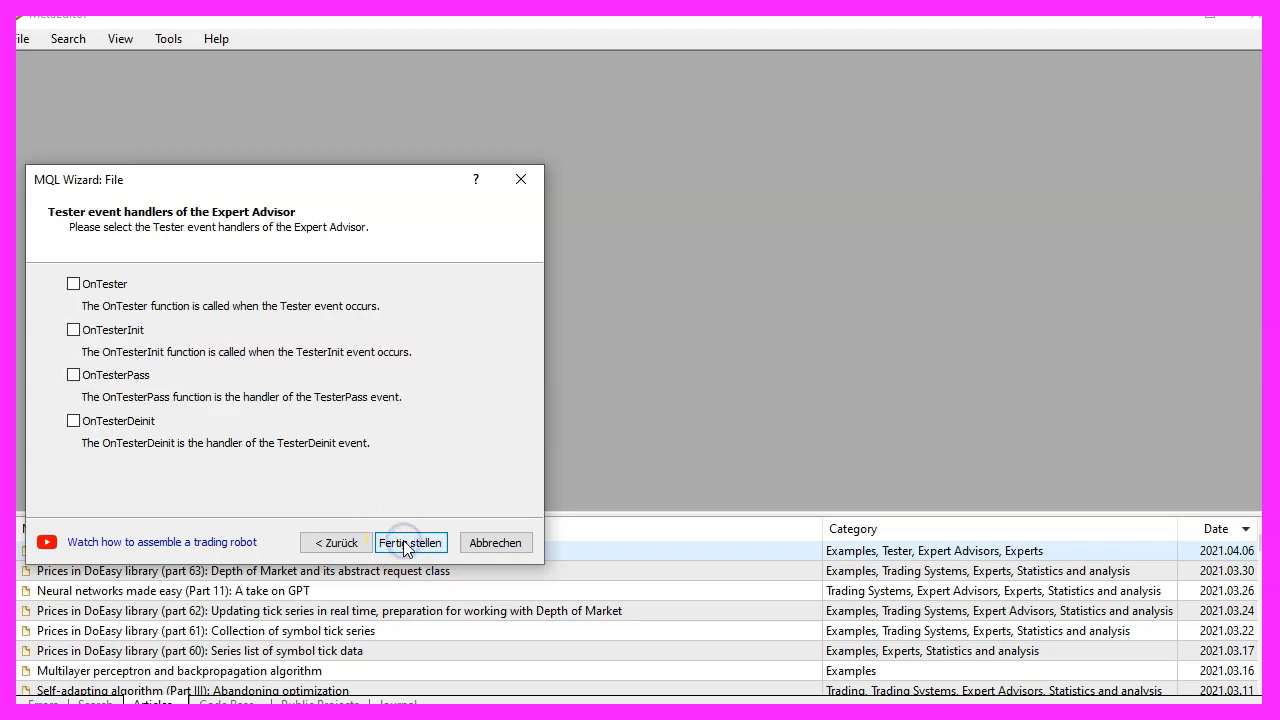
left_click(410, 542)
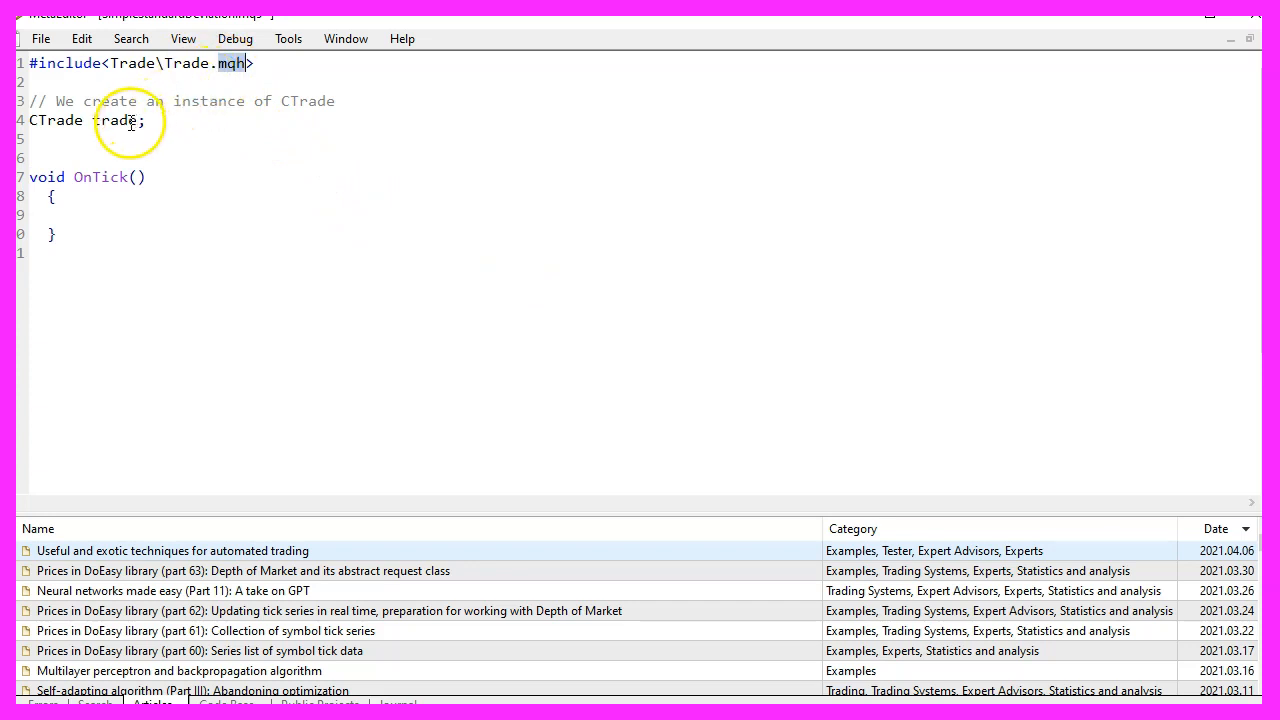
Step: Review the CTrade trade declaration and complete the empty signal string in OnTick
double_click(56, 120)
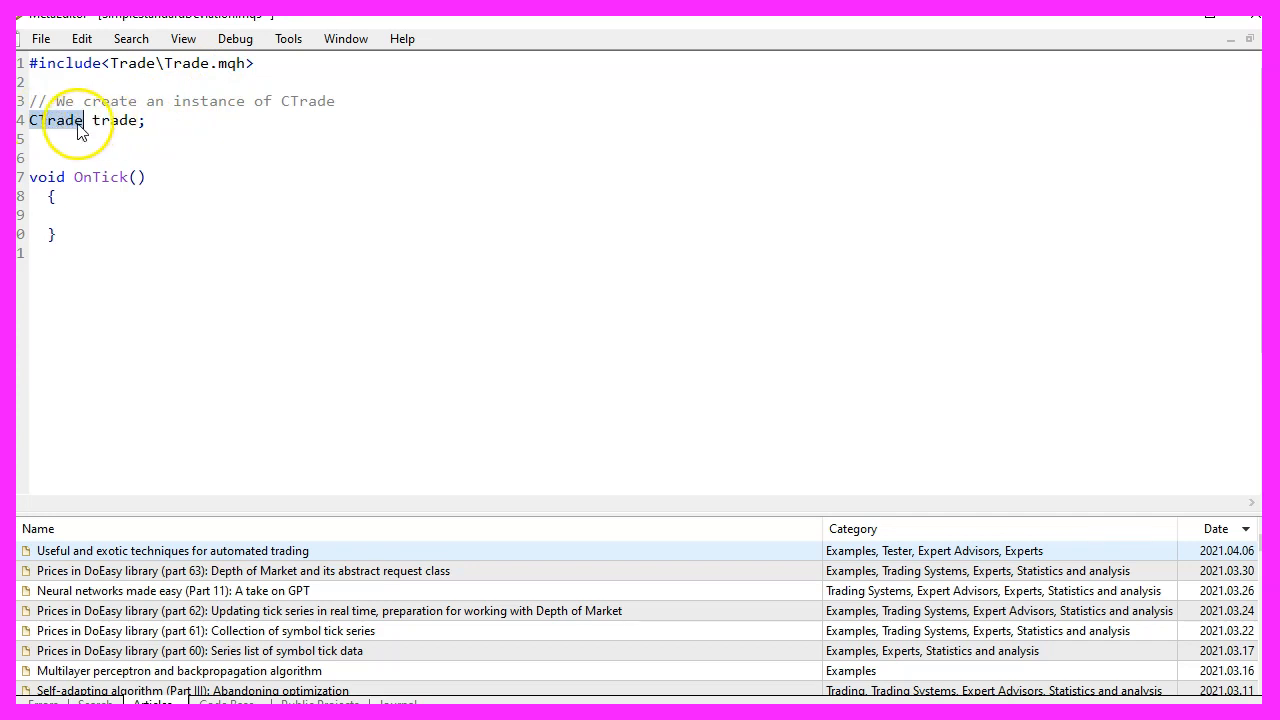
double_click(117, 120)
type("string signal=\"\";")
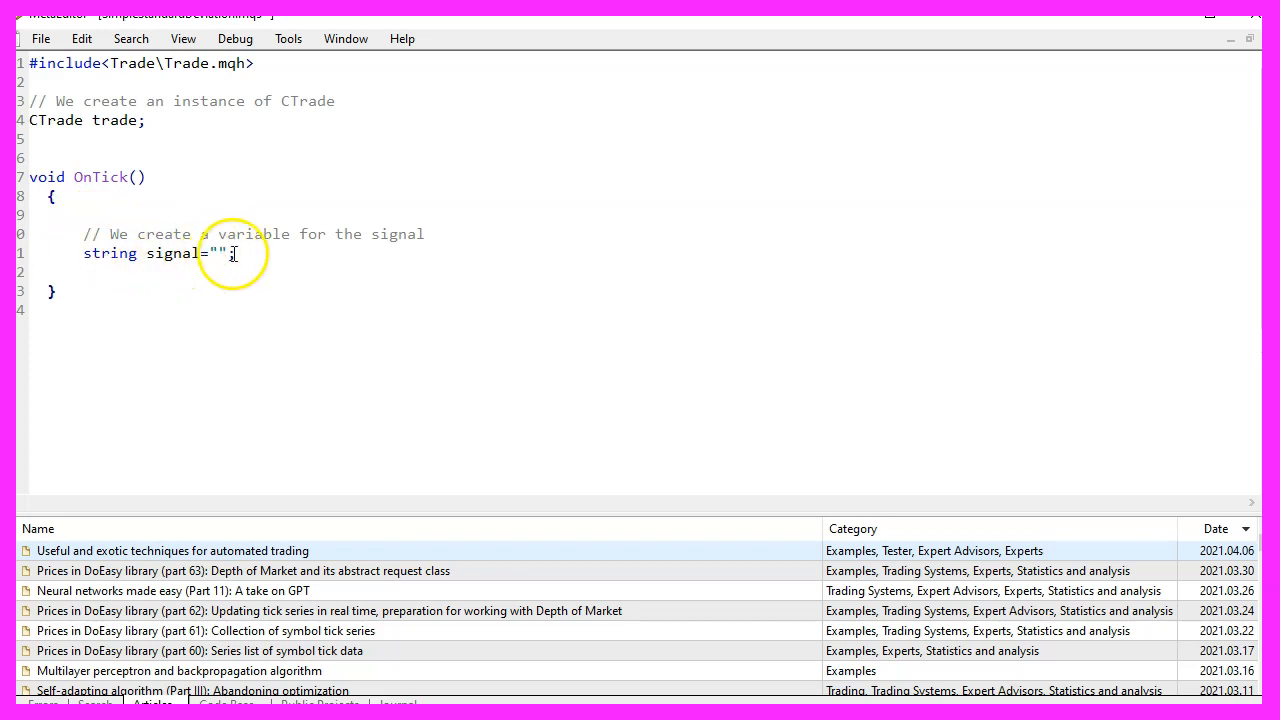
double_click(216, 253)
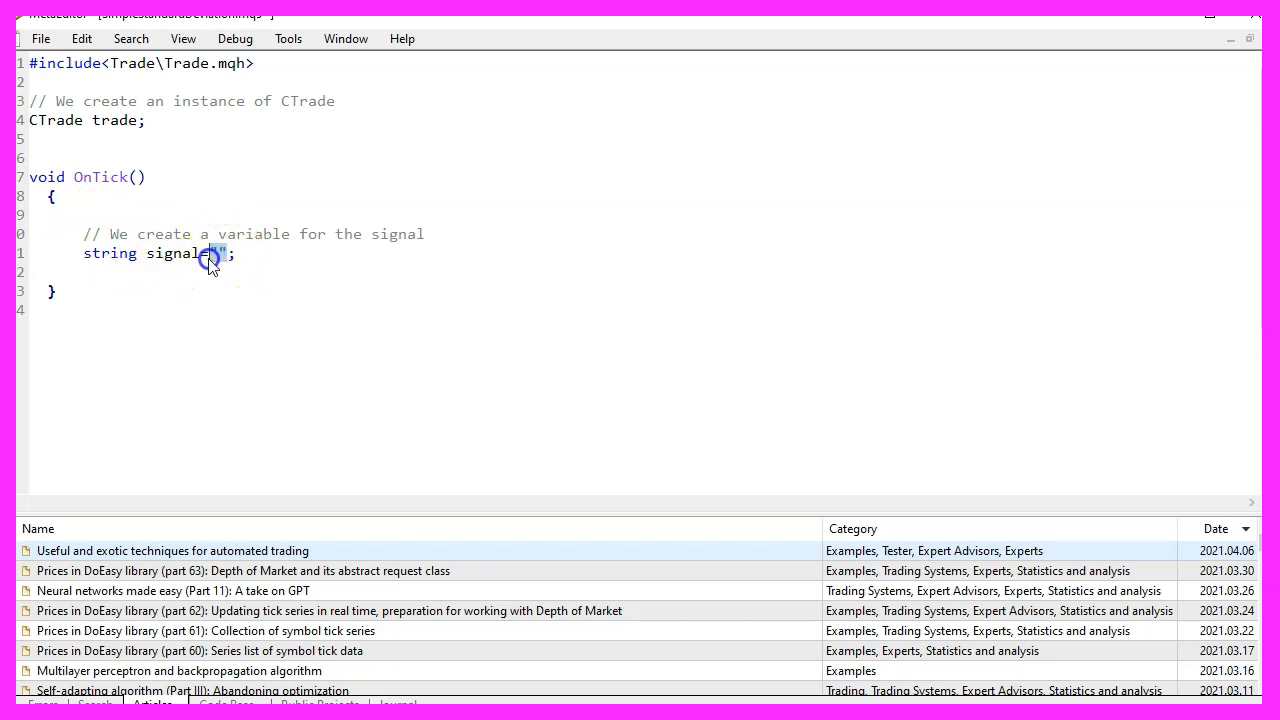
type("=\"")
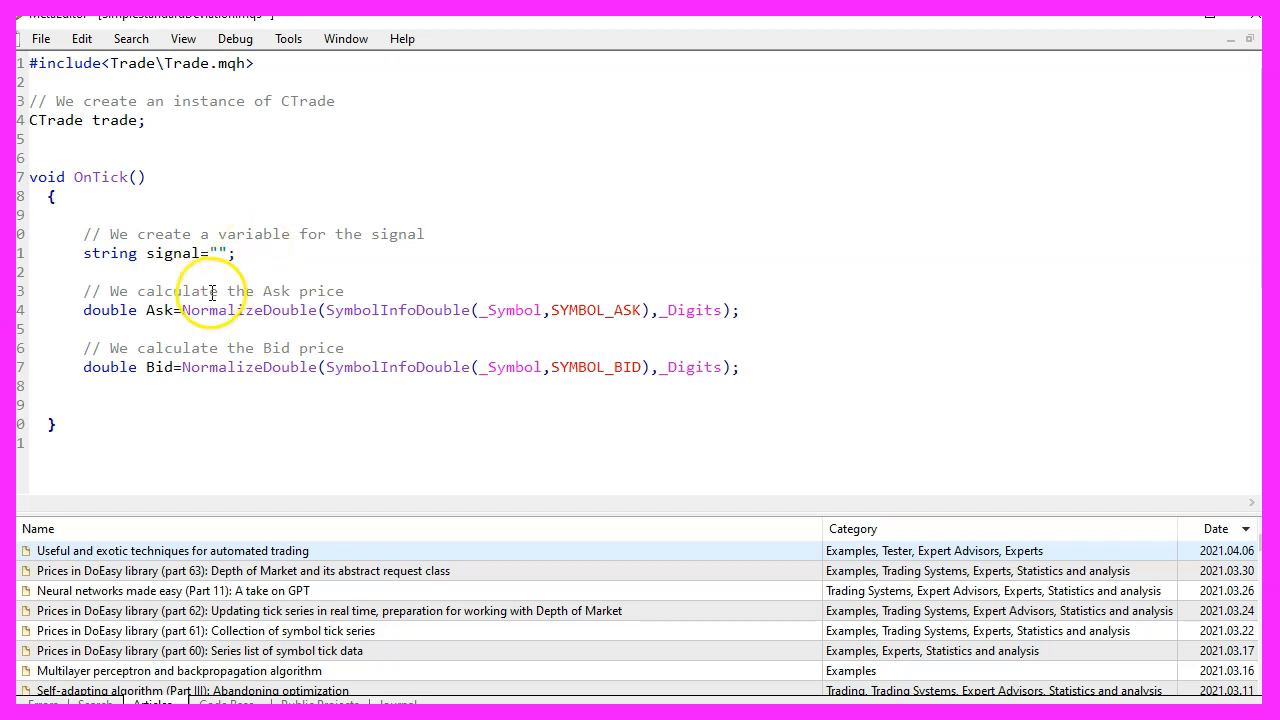
Step: Check the normalized Ask and Bid lines, highlighting _Symbol, SYMBOL_ASK, SYMBOL_BID and _Digits
double_click(159, 310)
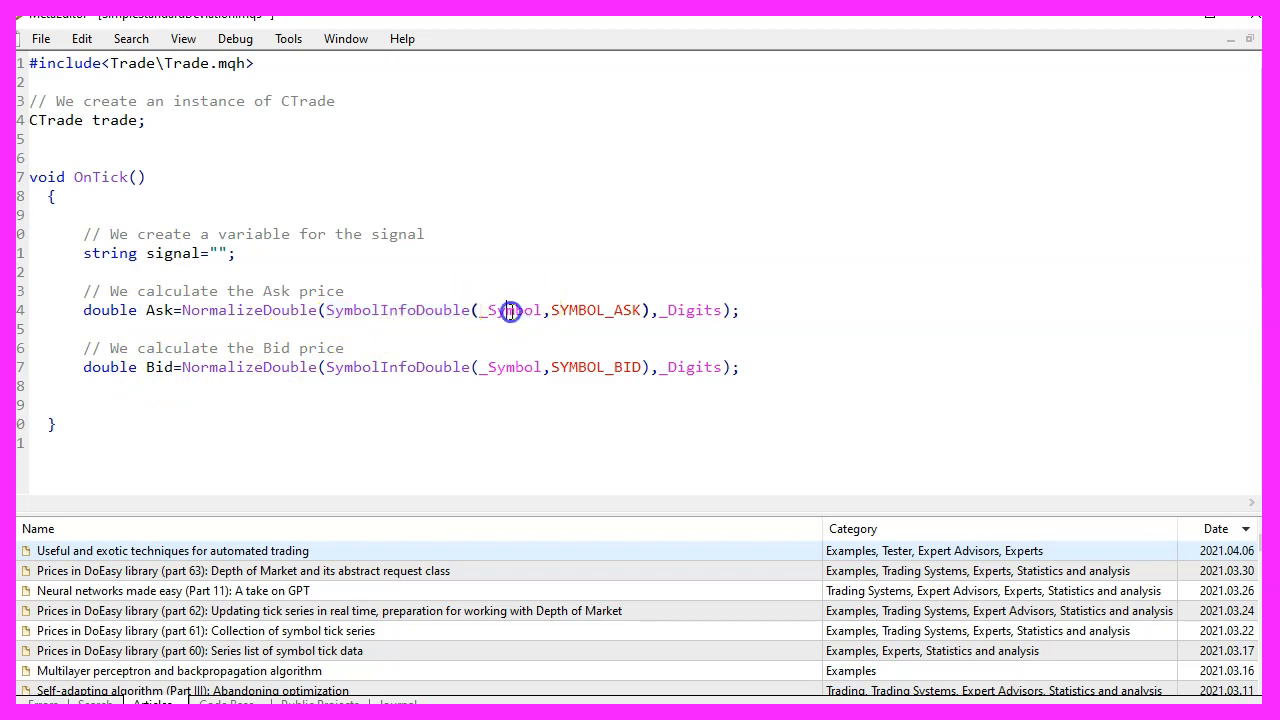
double_click(512, 310)
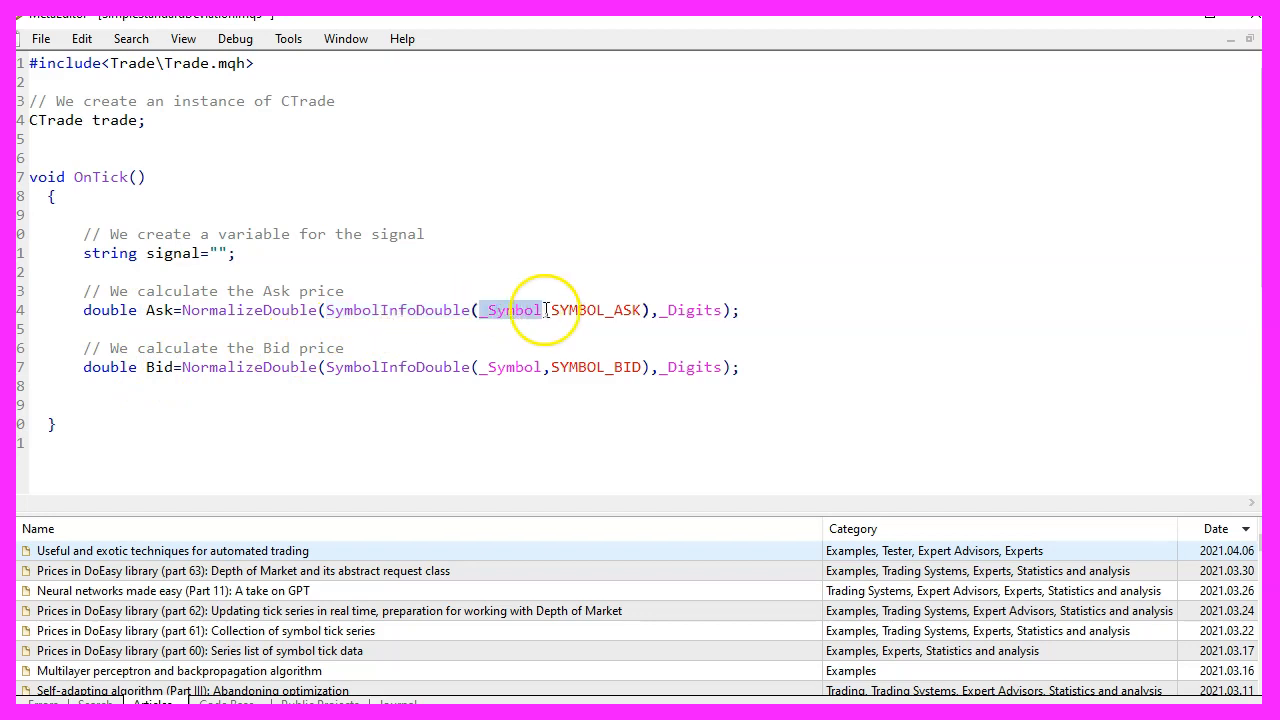
double_click(596, 310)
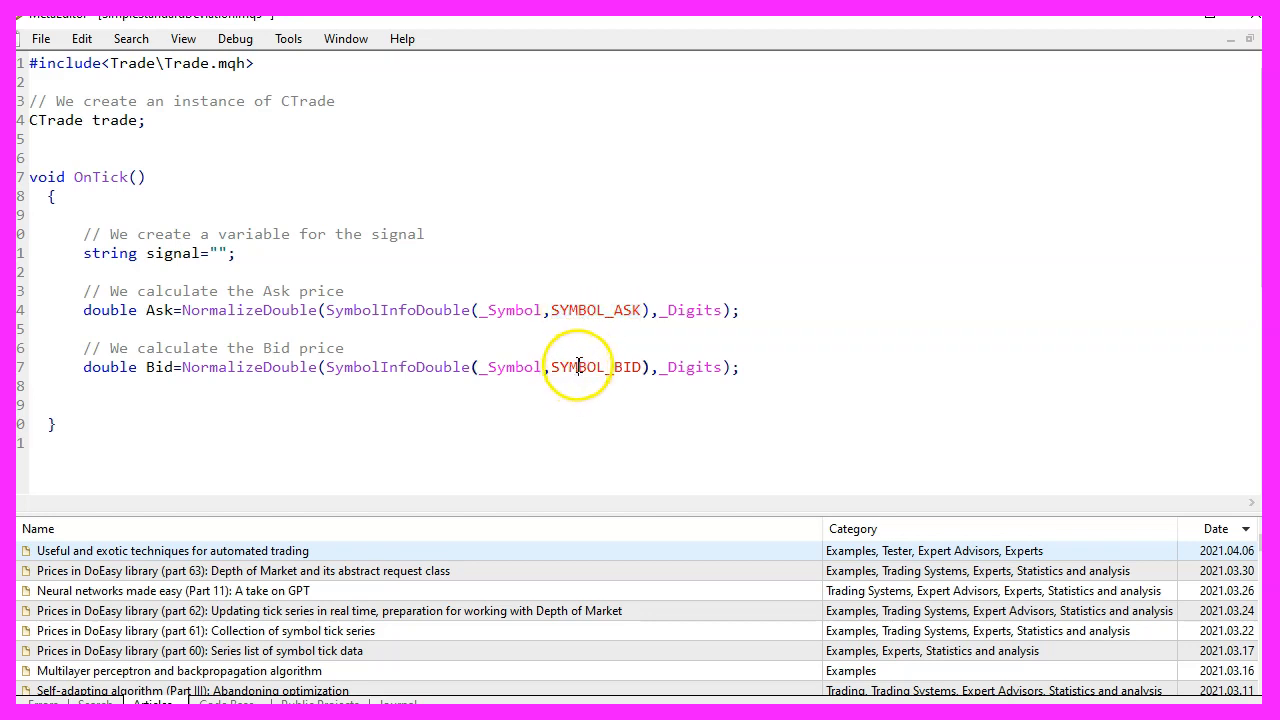
double_click(595, 367)
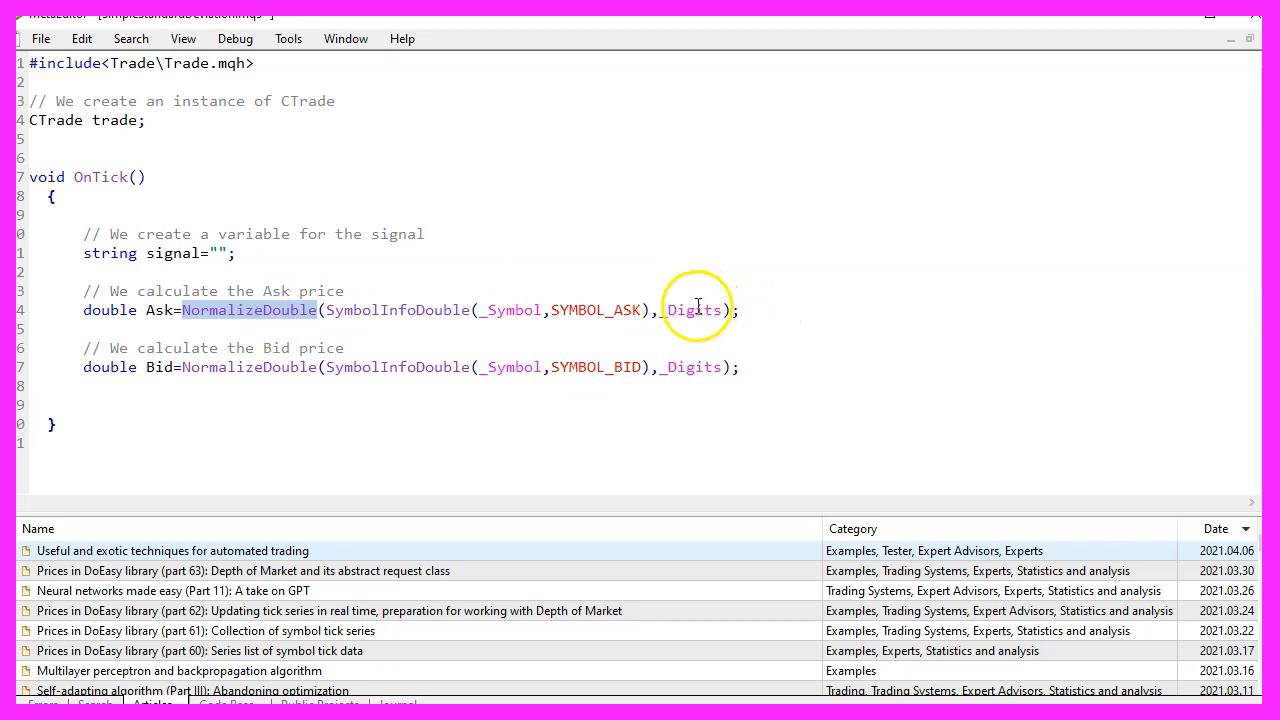
double_click(693, 309)
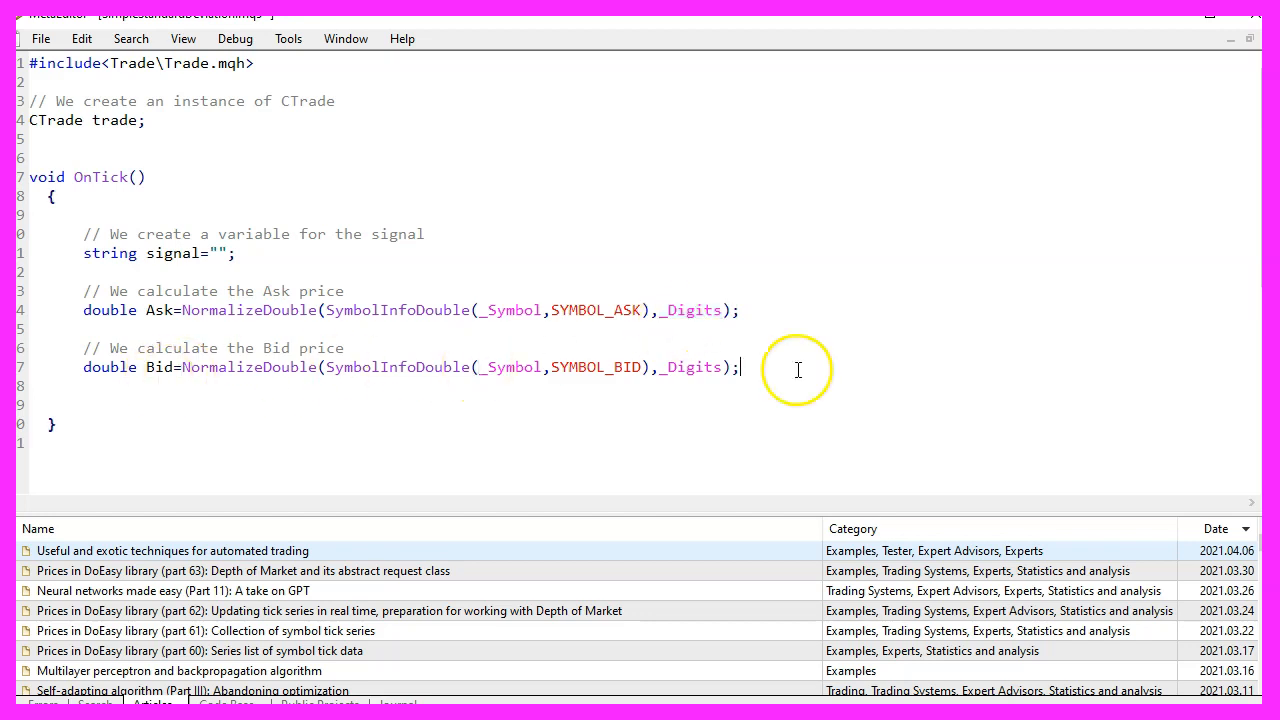
Step: Add the price-array comment and give iStdDev a period of 20 with MODE_SMA
type("// create an Array for several prices")
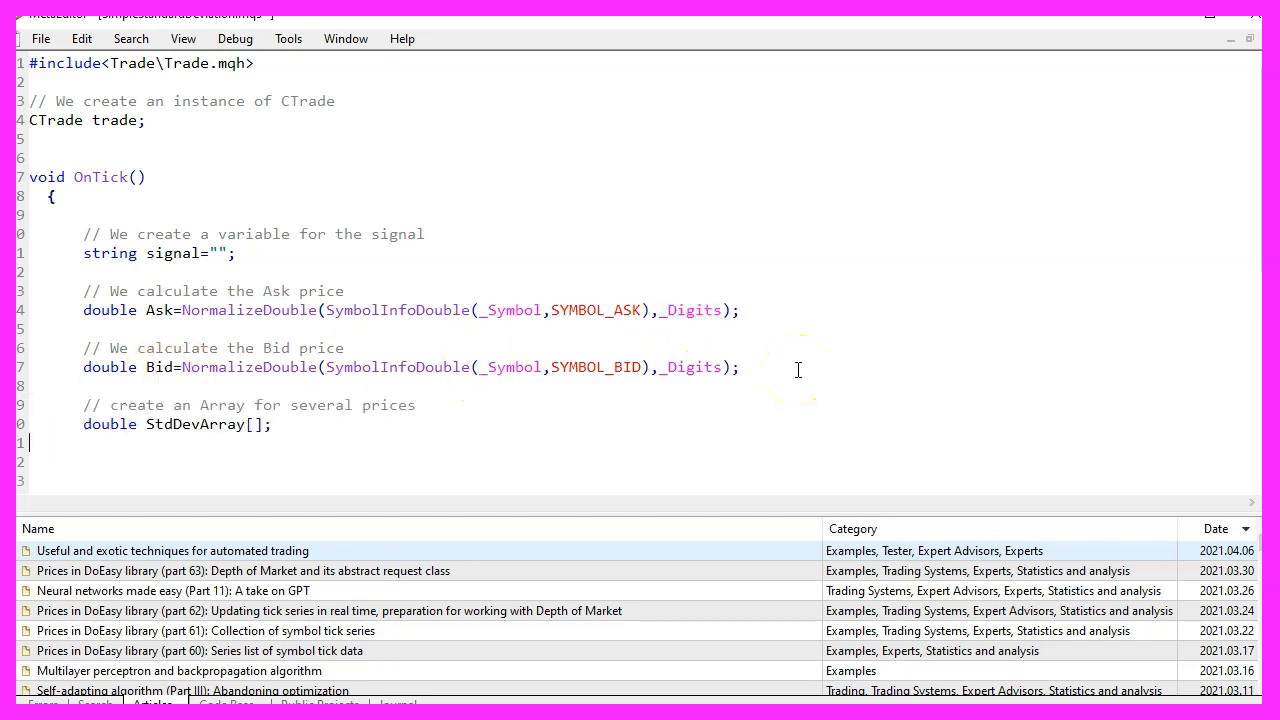
double_click(195, 424)
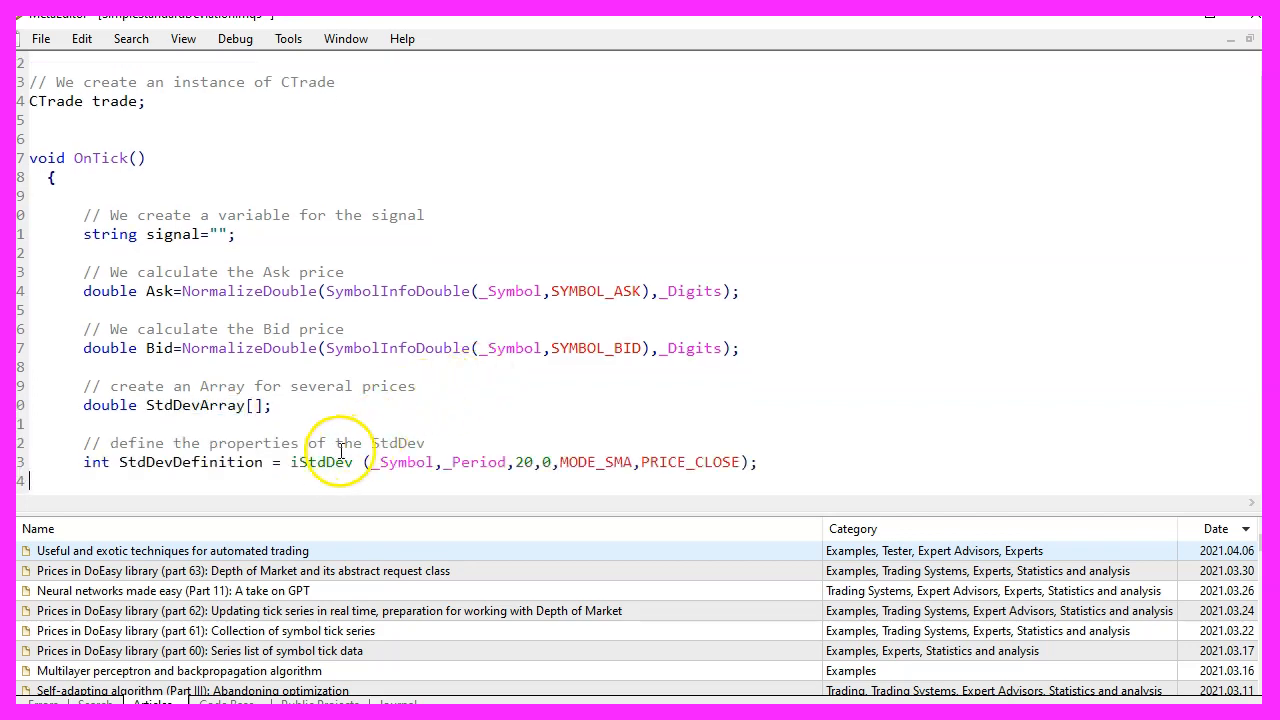
double_click(321, 462)
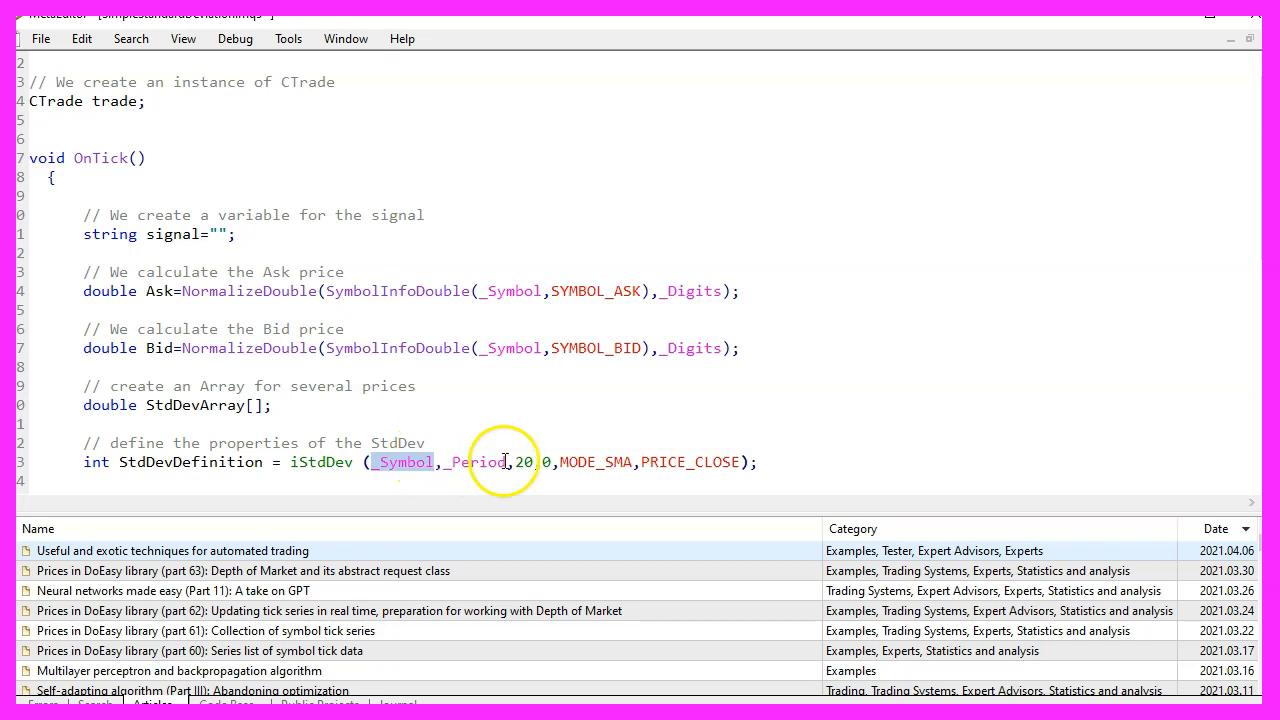
double_click(477, 462)
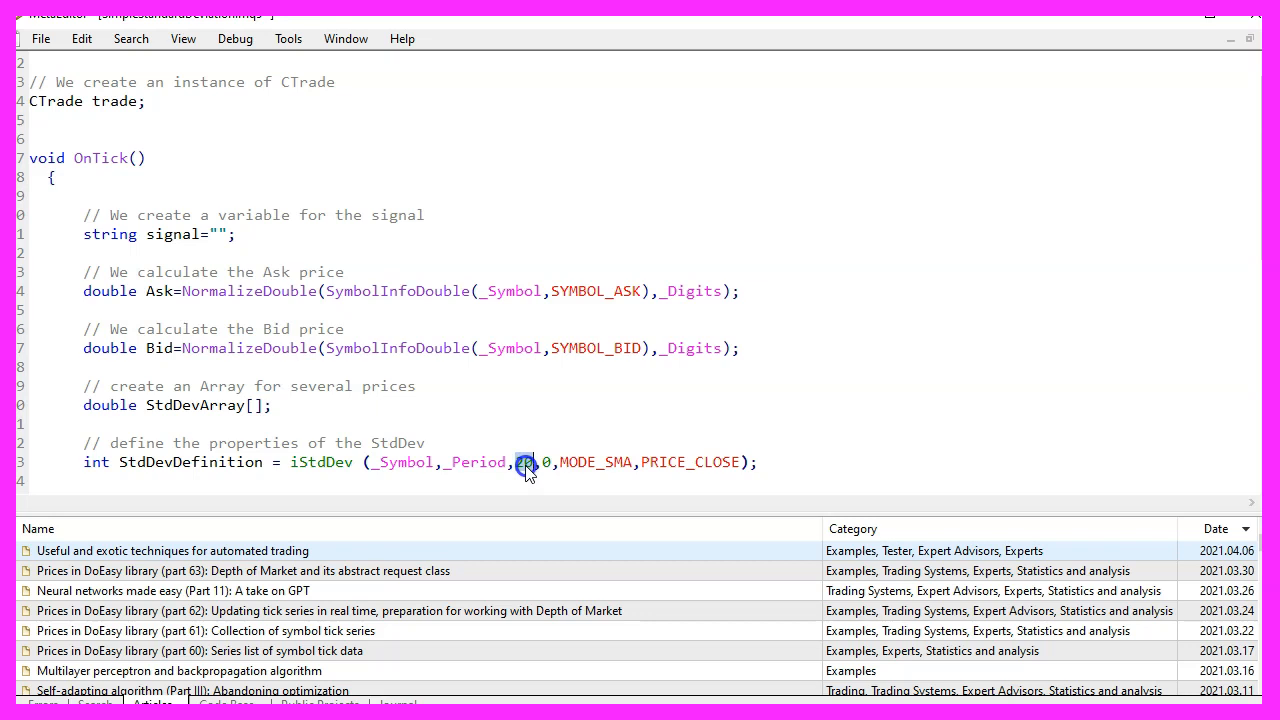
type("20")
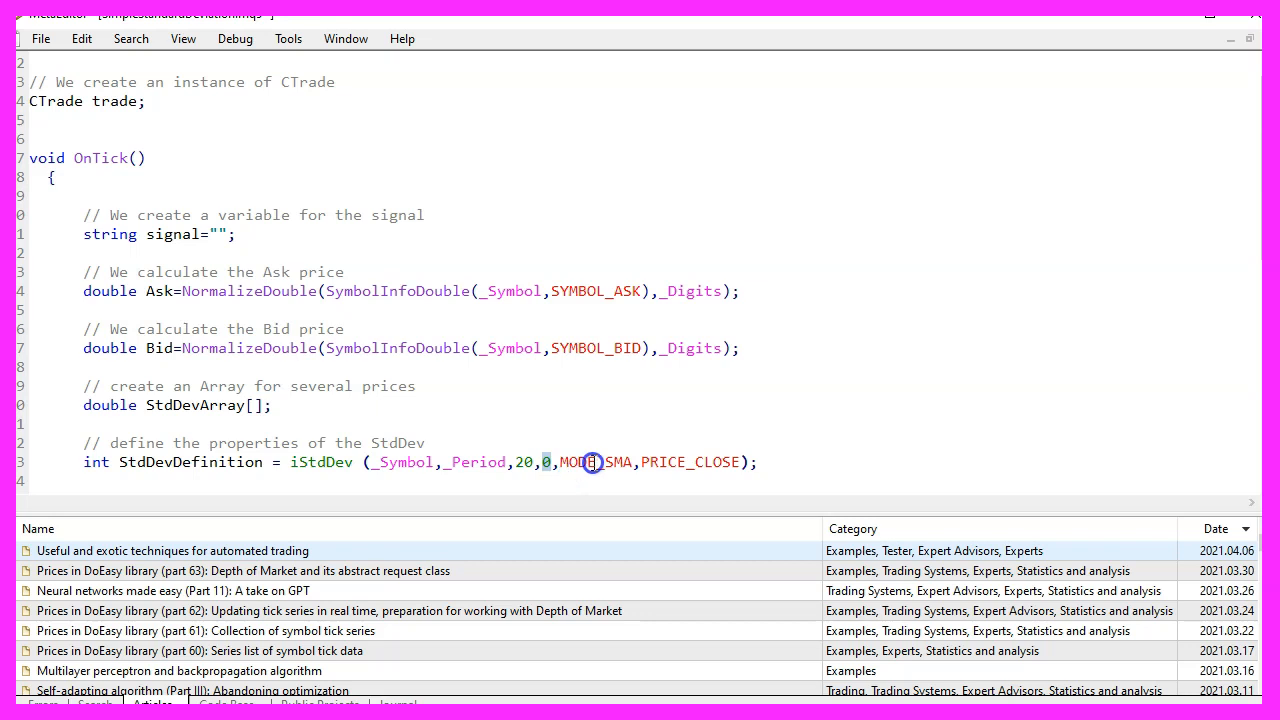
double_click(595, 462)
type("ArraySetAsSeries(StdDevArray,true);")
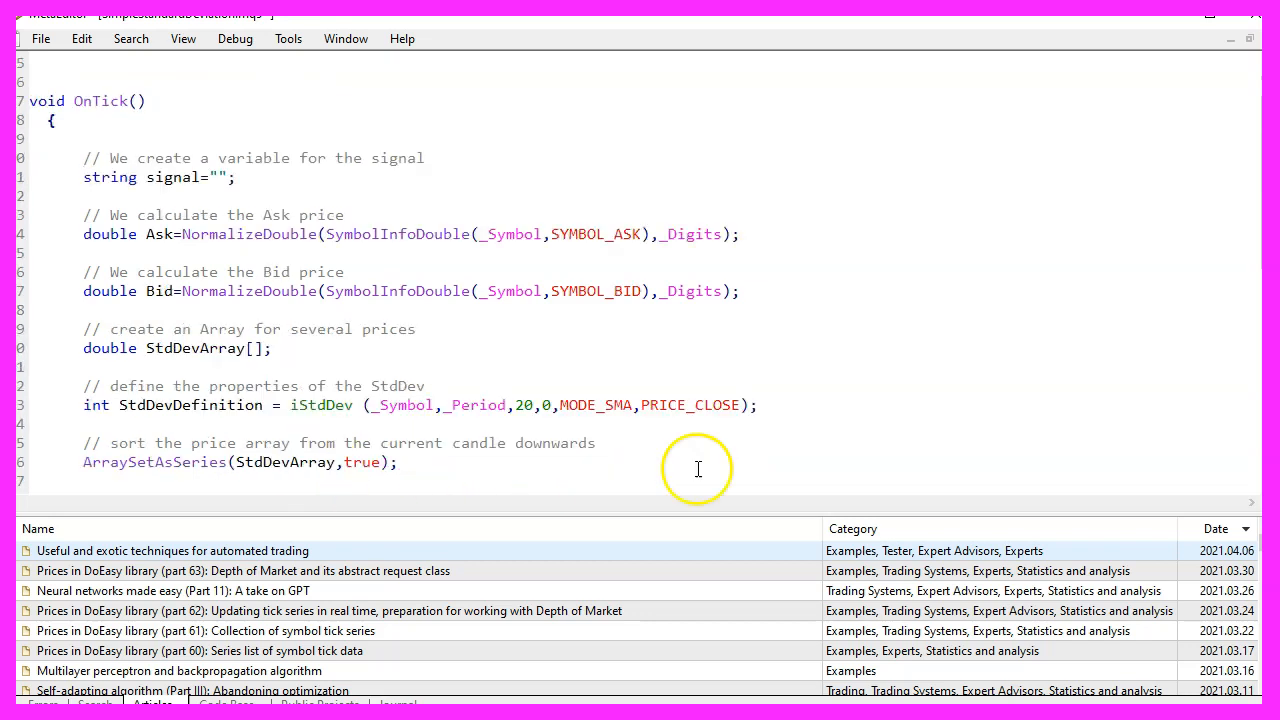
Step: Review the CopyBuffer line copying 200 StdDevDefinition values into StdDevArray
double_click(154, 462)
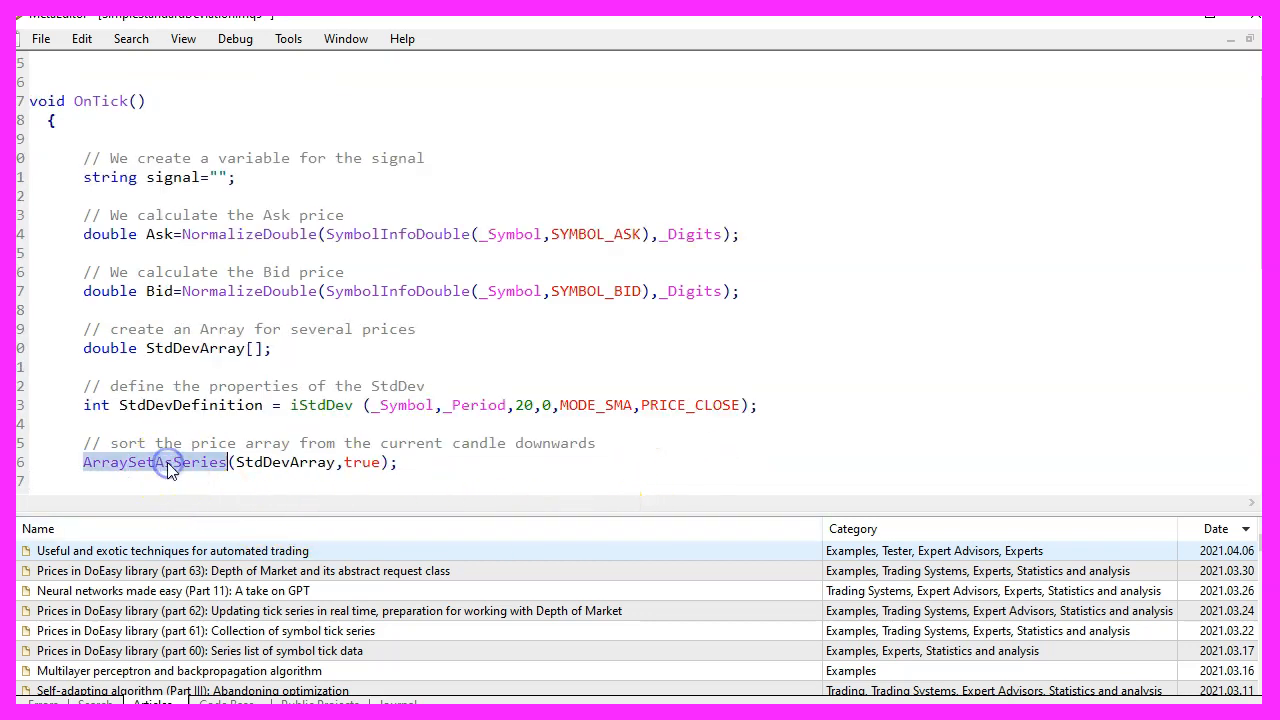
double_click(285, 462)
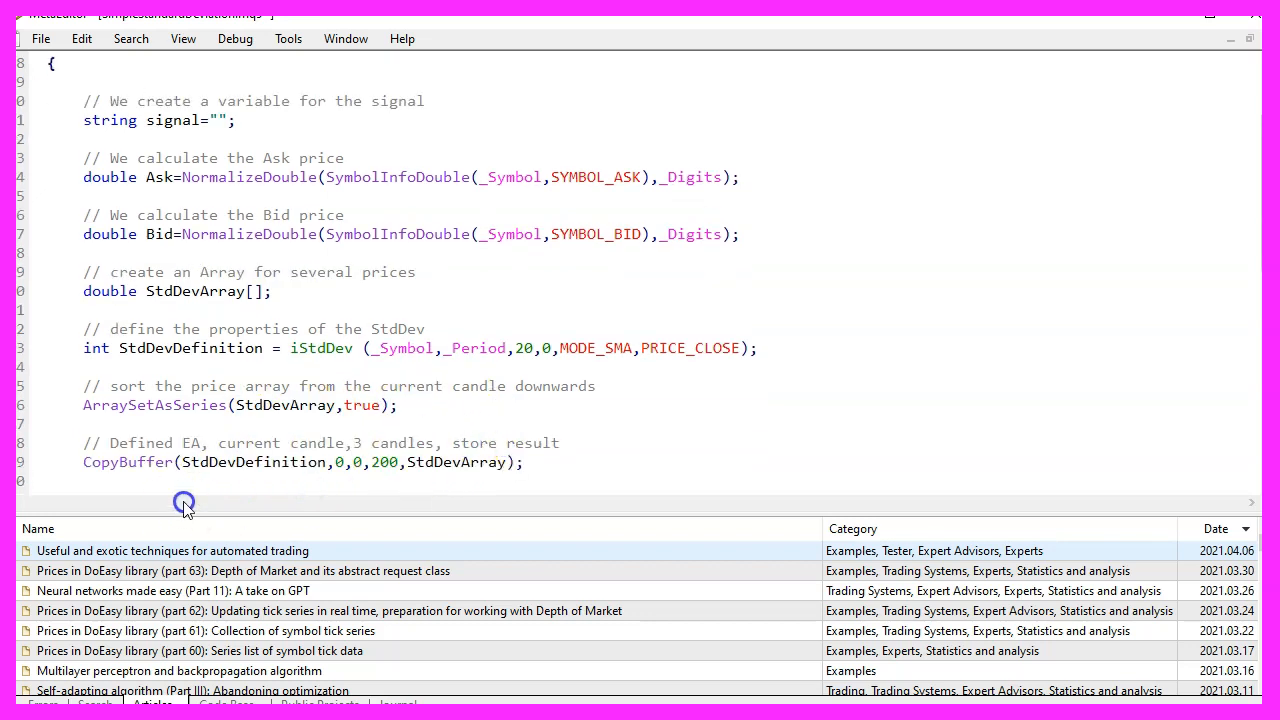
double_click(455, 462)
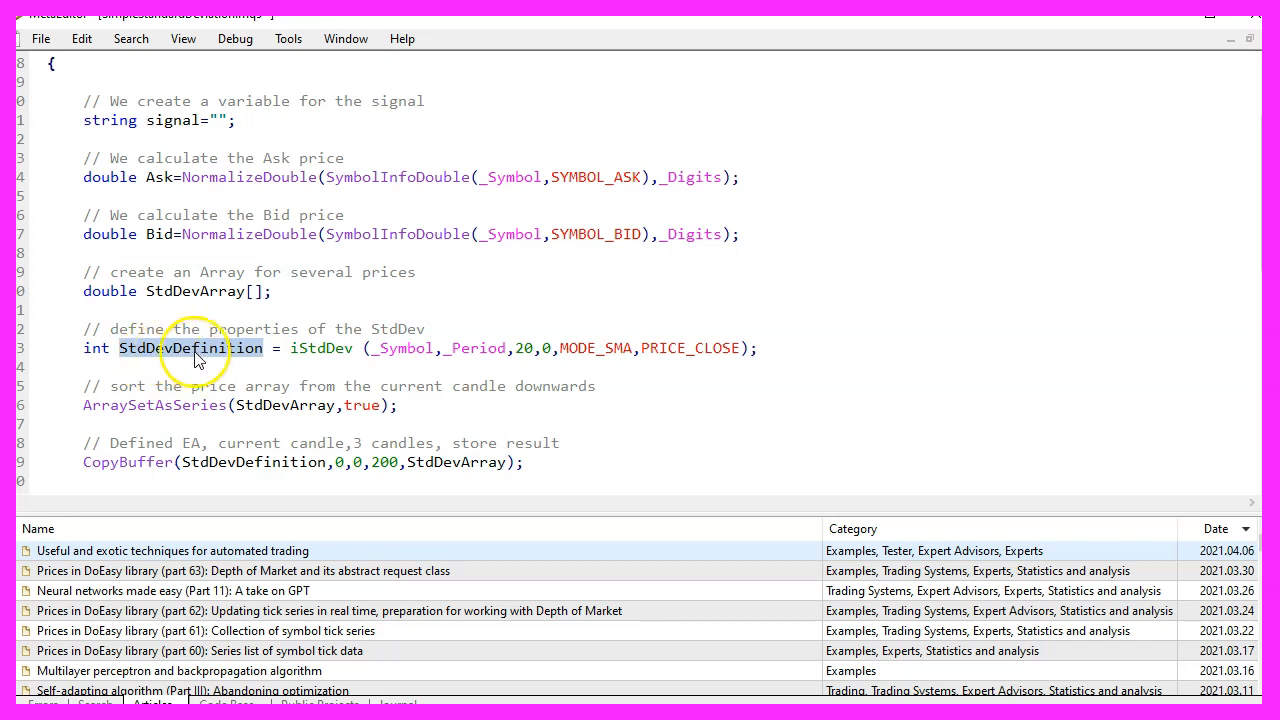
left_click(331, 461)
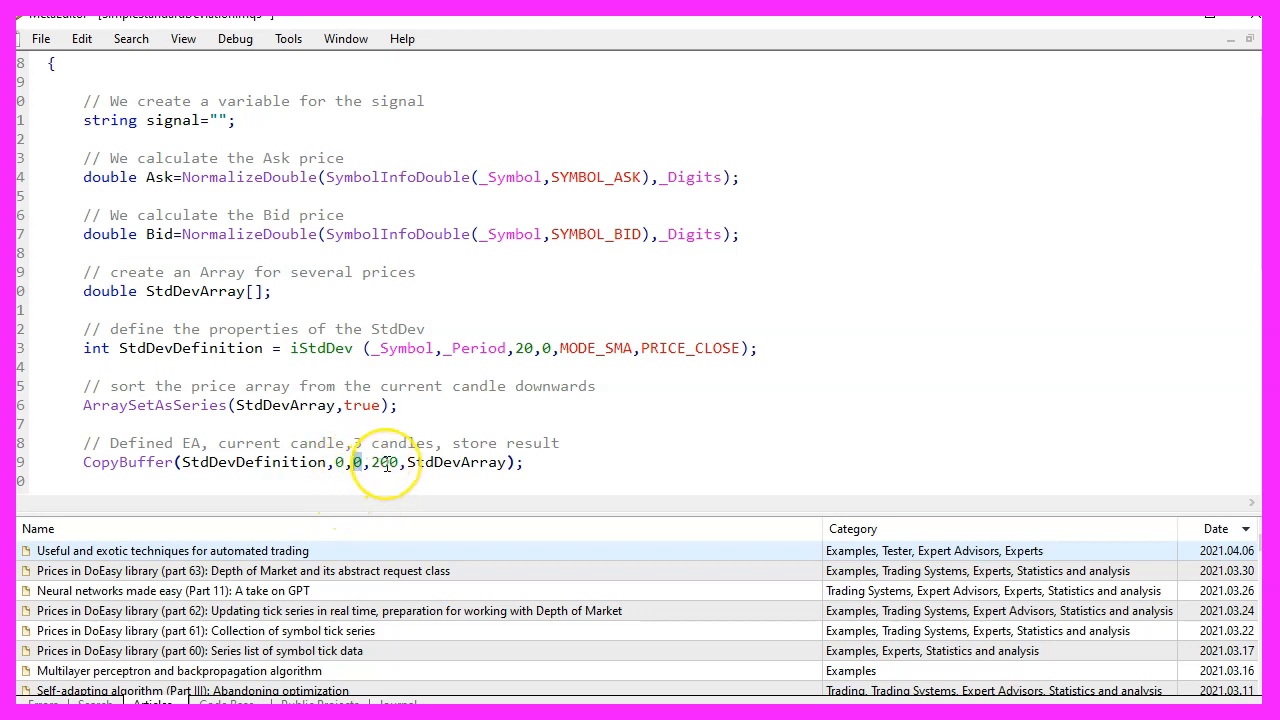
double_click(383, 462)
type("int HighestCandleNumber=ArrayMaximum(StdDevArray,0,WHOLE_ARRAY);")
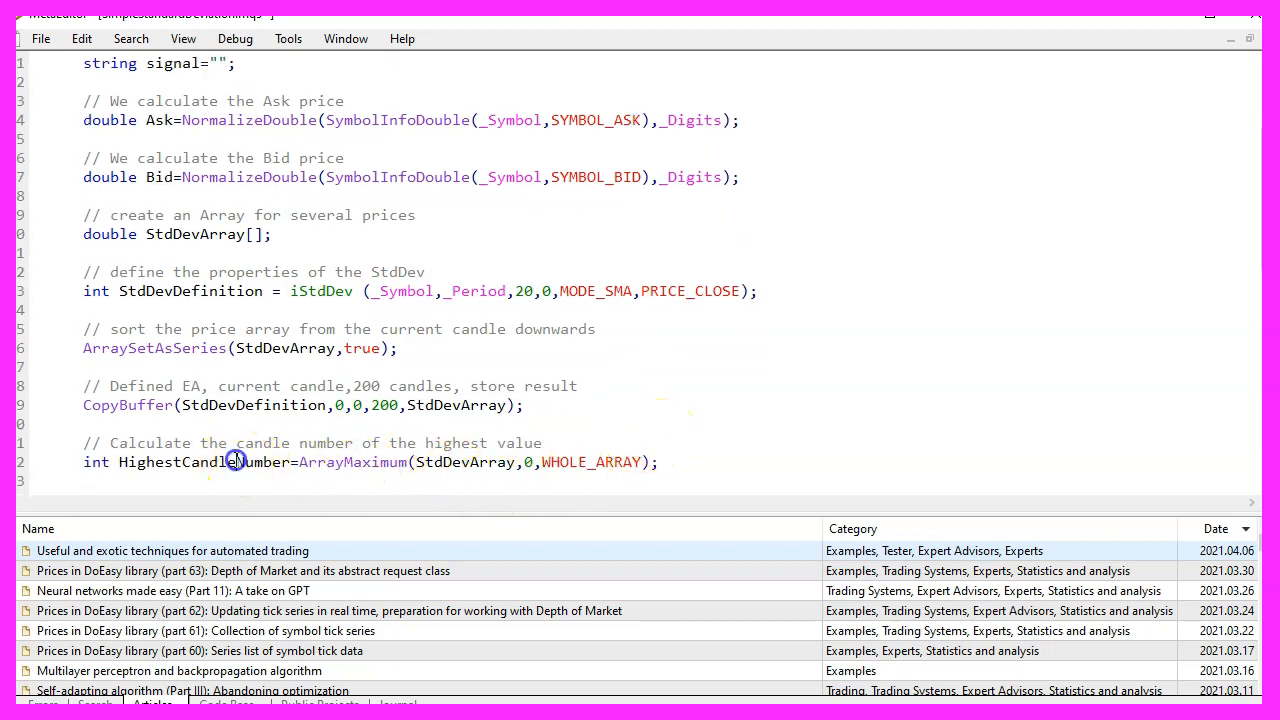
Step: Look up the ArrayMaximum documentation with F1 from the HighestCandleNumber line
double_click(204, 462)
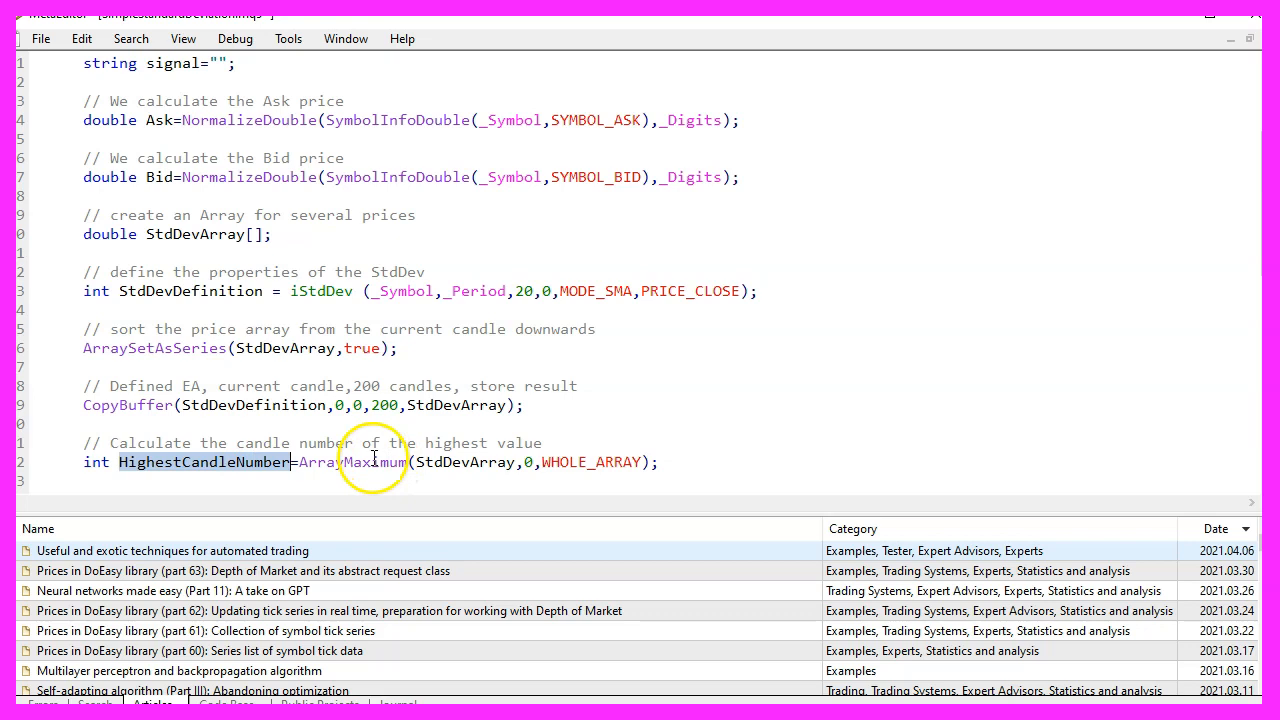
double_click(368, 462)
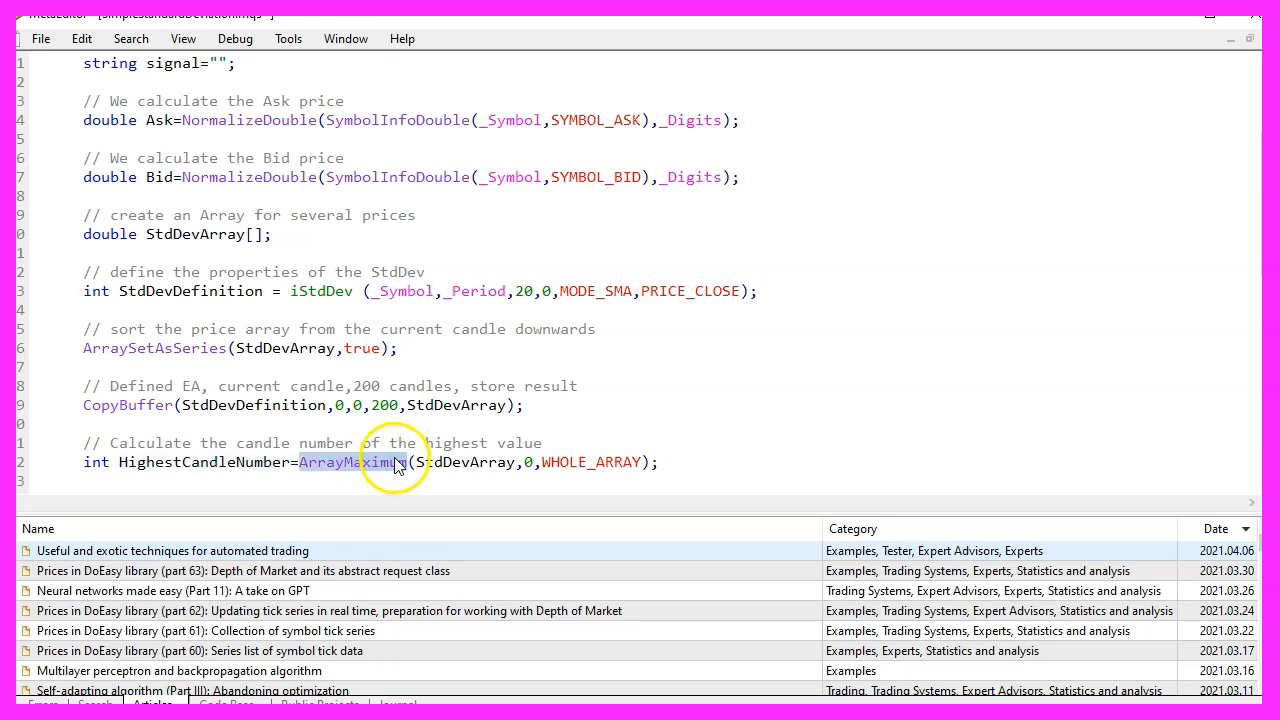
key("f1")
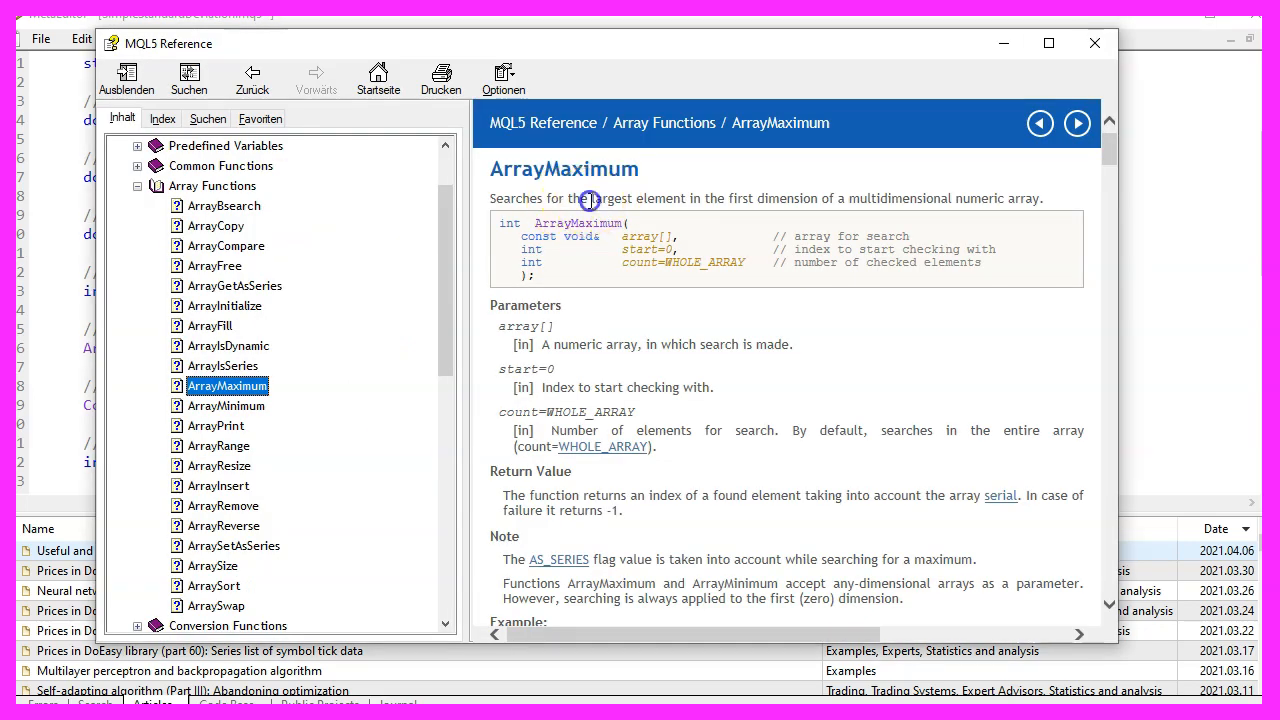
left_click_drag(588, 198, 1043, 198)
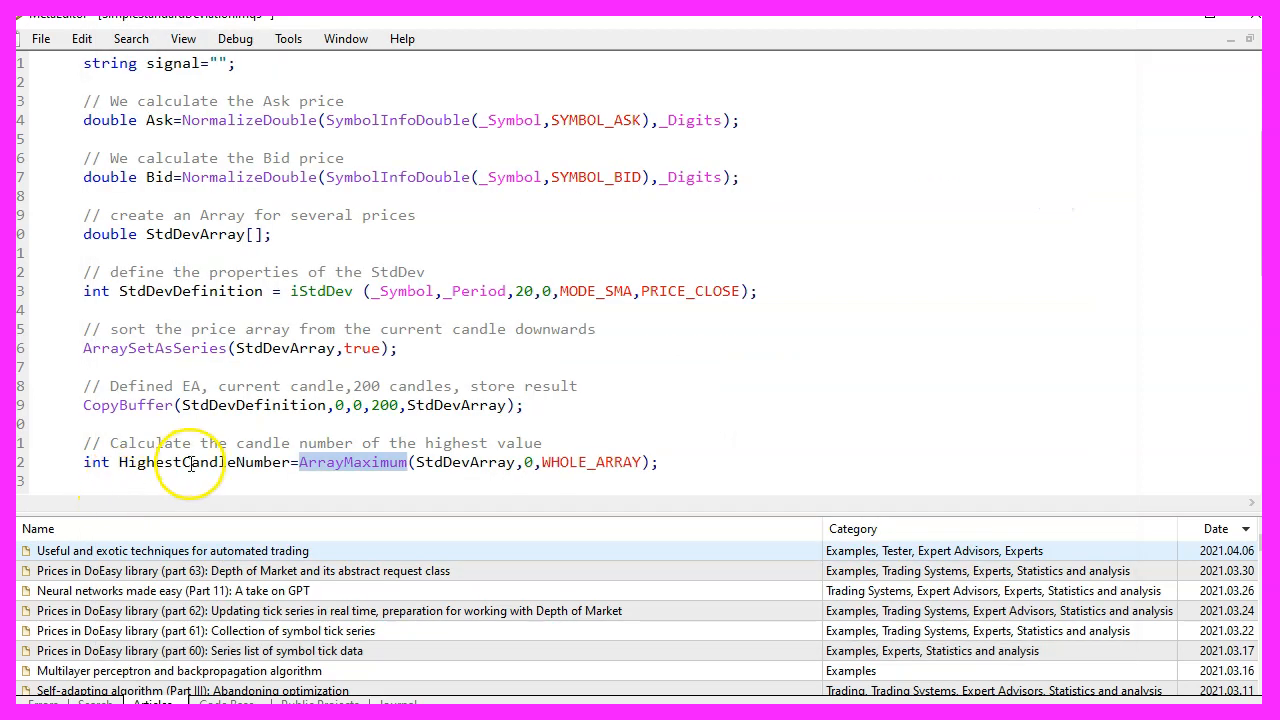
Step: Check ArrayMaximum's start index and WHOLE_ARRAY count arguments for HighestCandleNumber
double_click(203, 462)
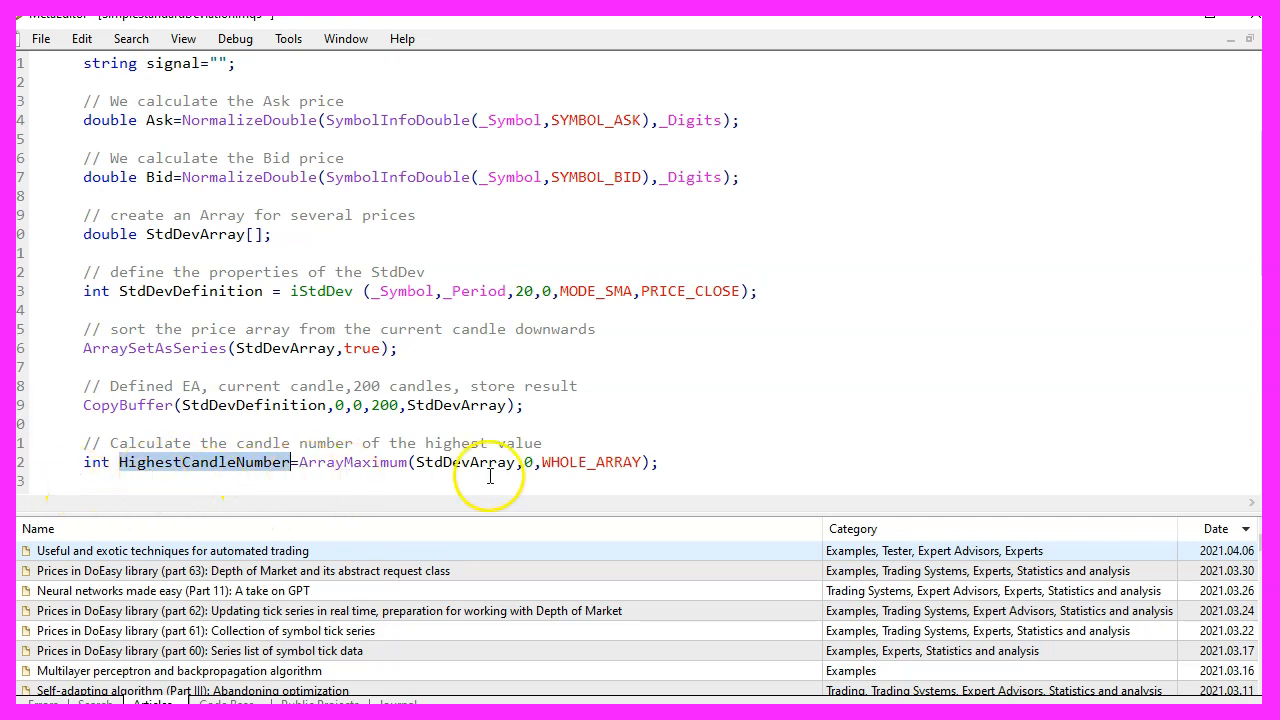
double_click(466, 462)
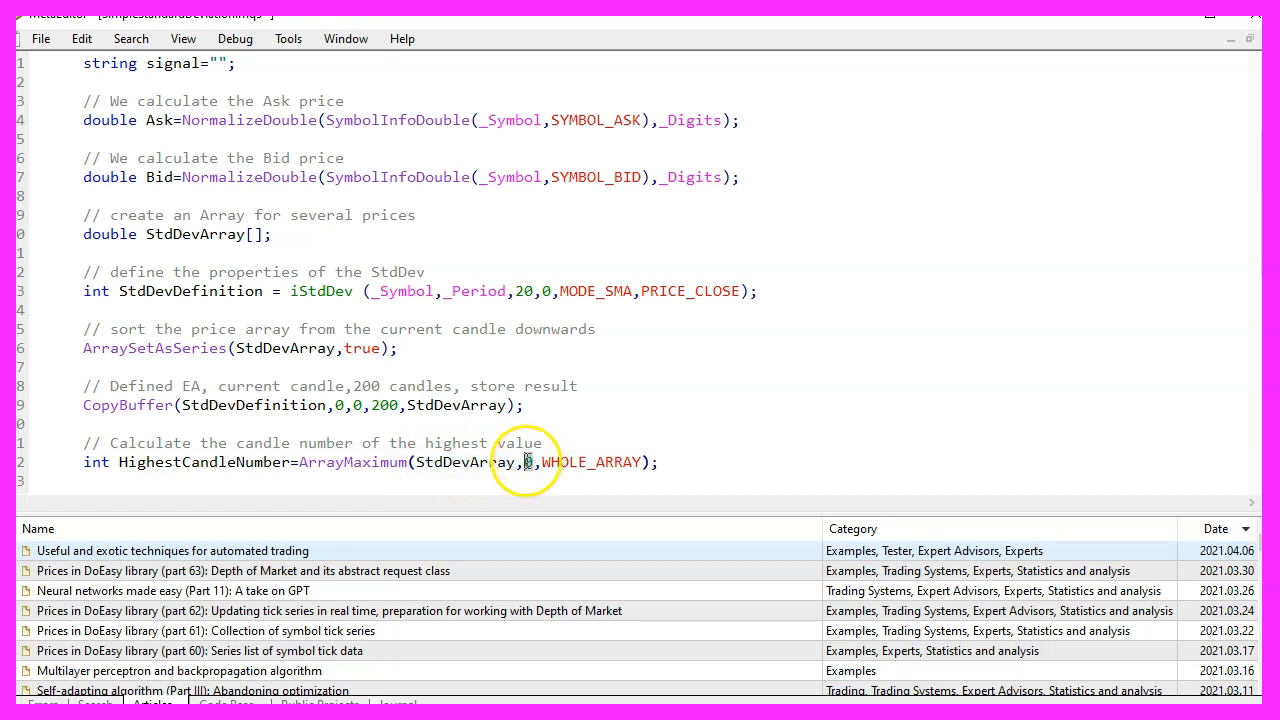
double_click(591, 462)
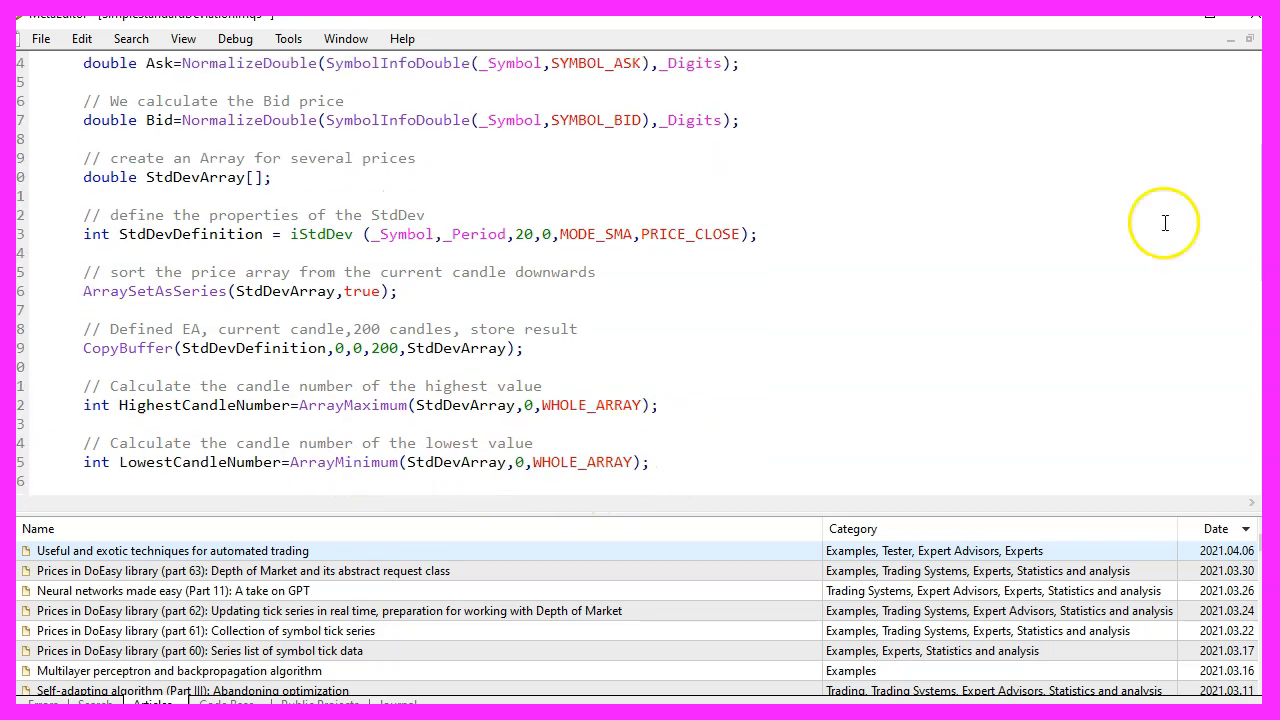
Step: Review the LowestCandleNumber line that uses ArrayMinimum
double_click(199, 462)
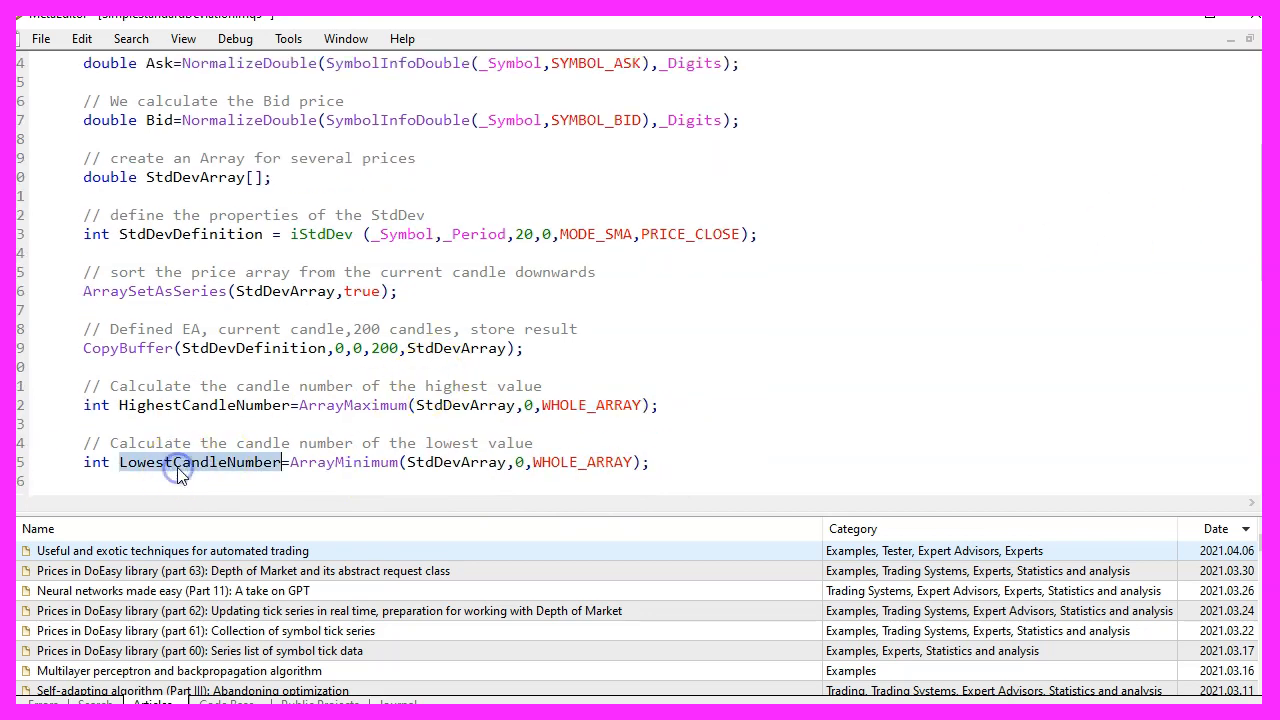
double_click(343, 462)
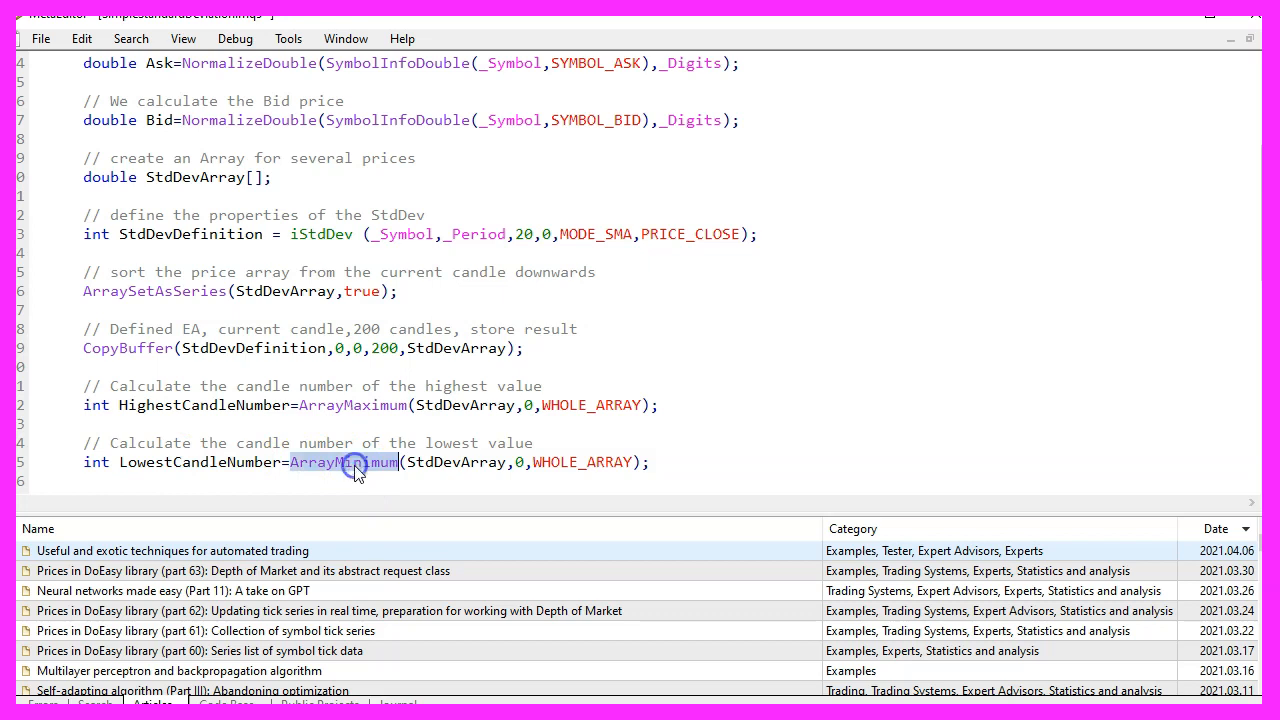
double_click(342, 462)
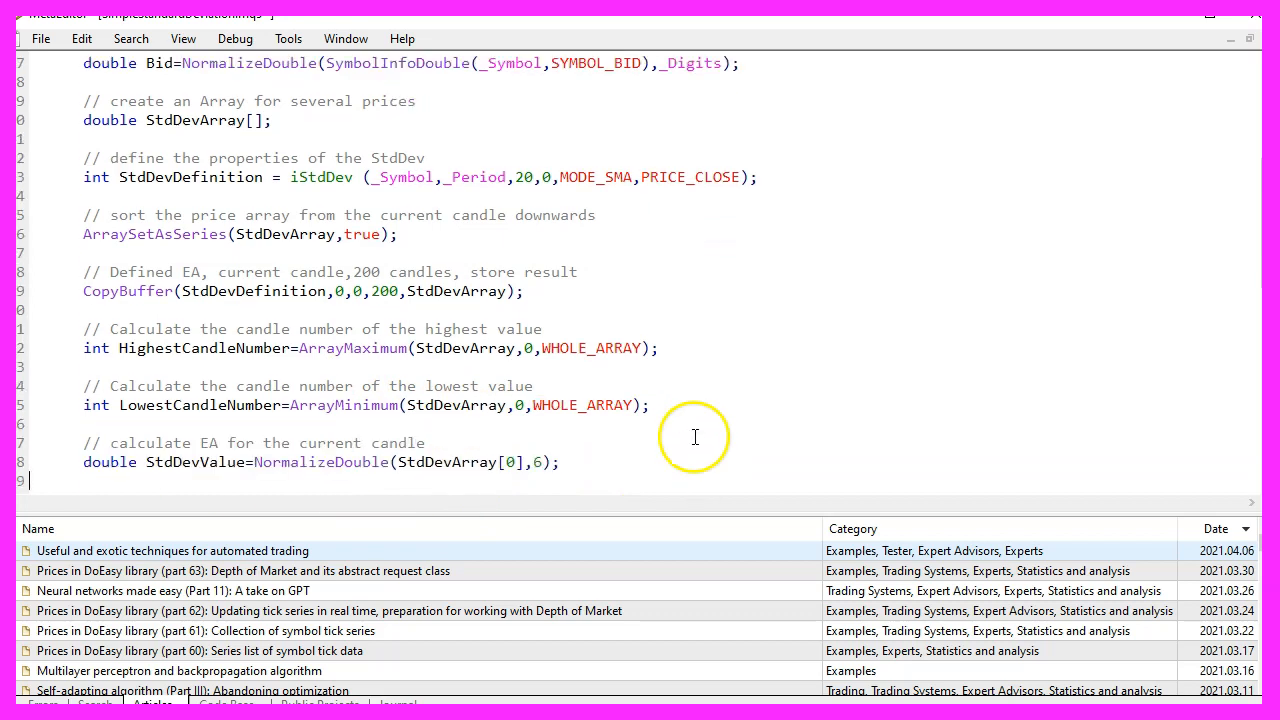
Step: Set StdDevValue's NormalizeDouble precision to 6 decimal places
double_click(194, 462)
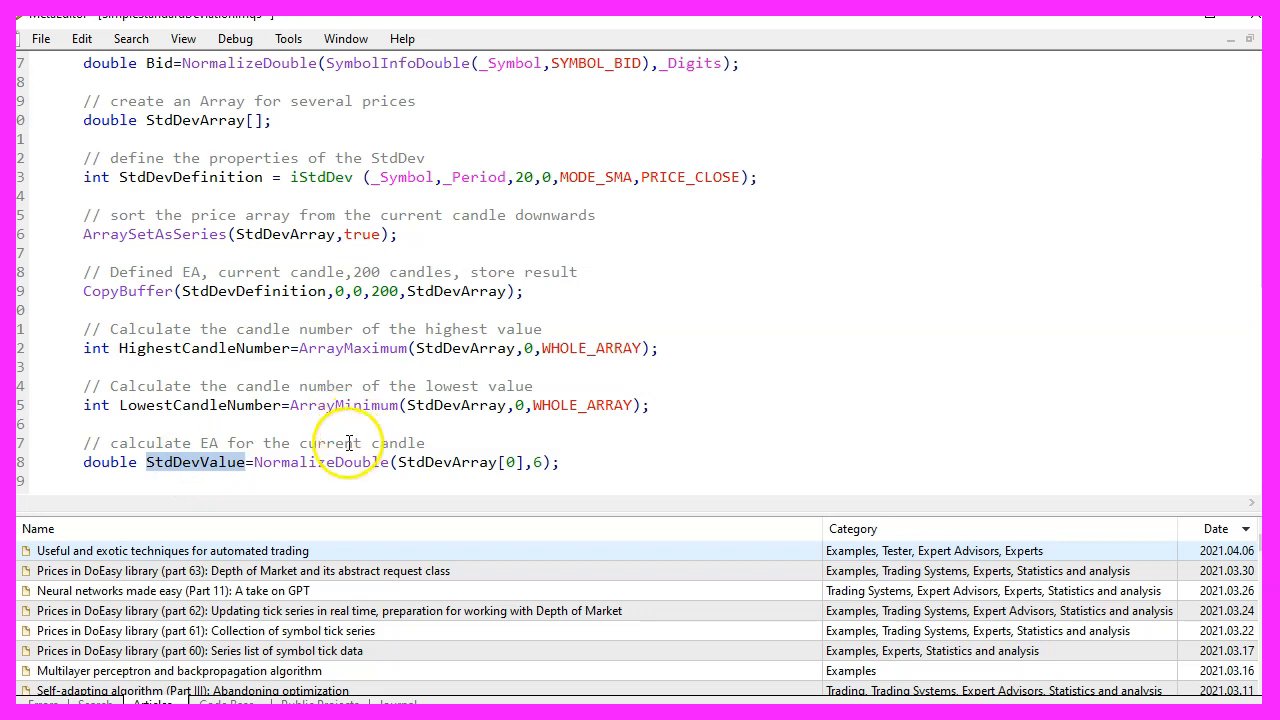
double_click(321, 462)
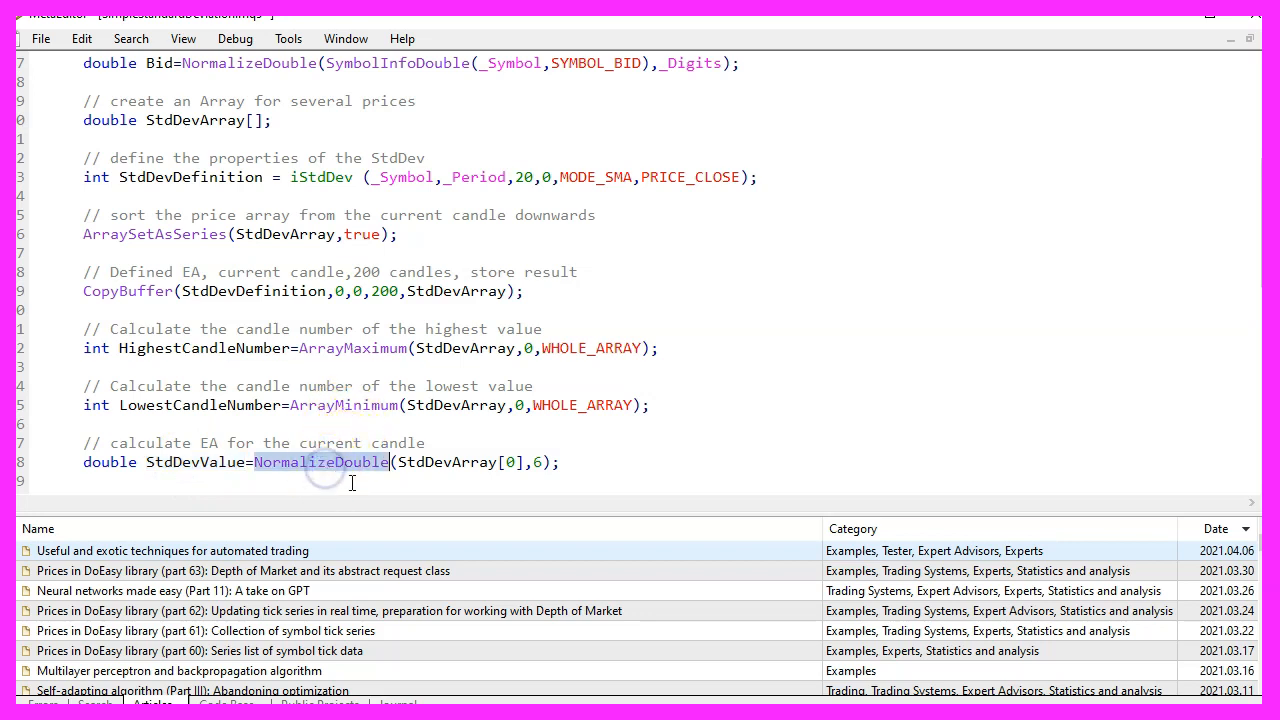
double_click(446, 462)
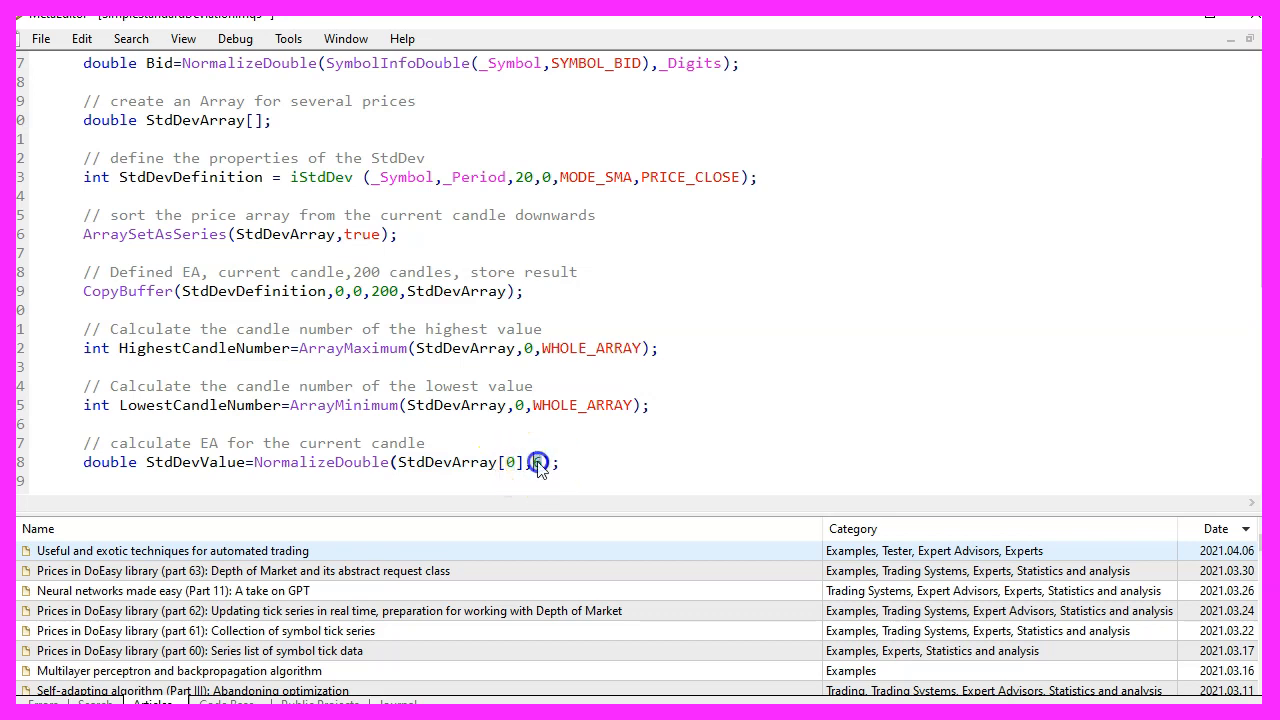
type("6")
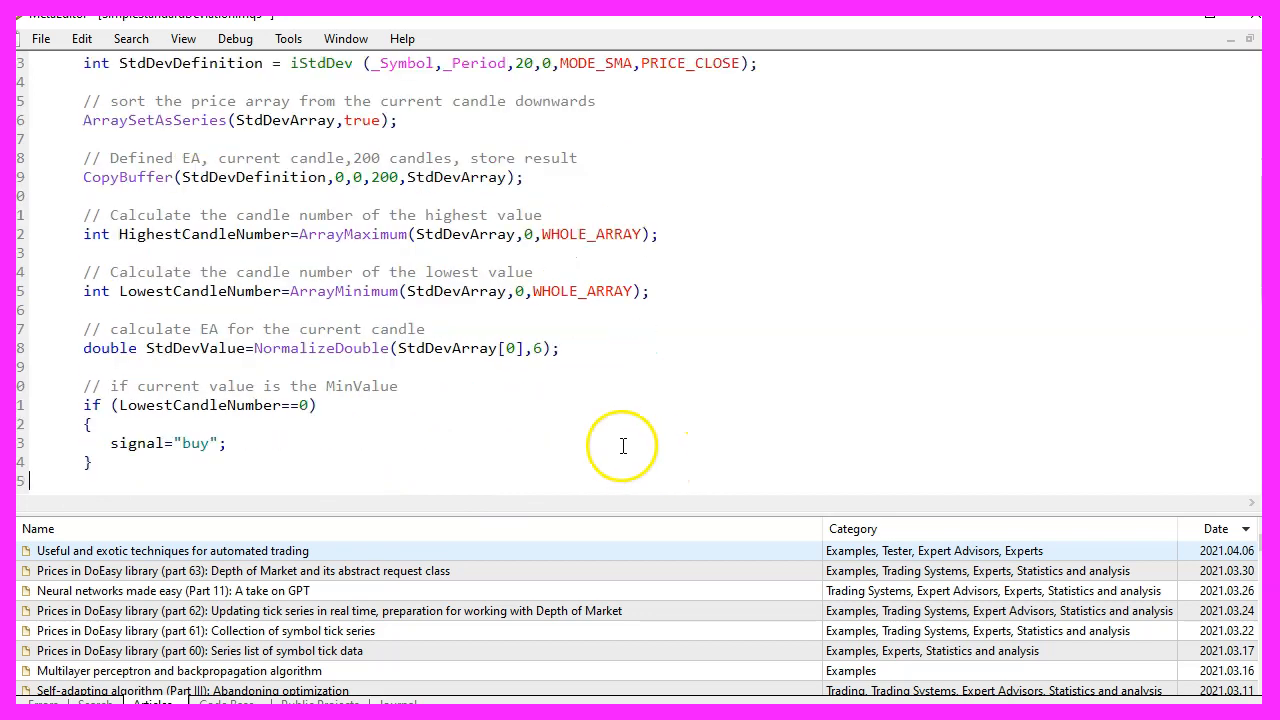
Step: Review the signal blocks: the zero in the buy condition and the buy and sell values
double_click(200, 405)
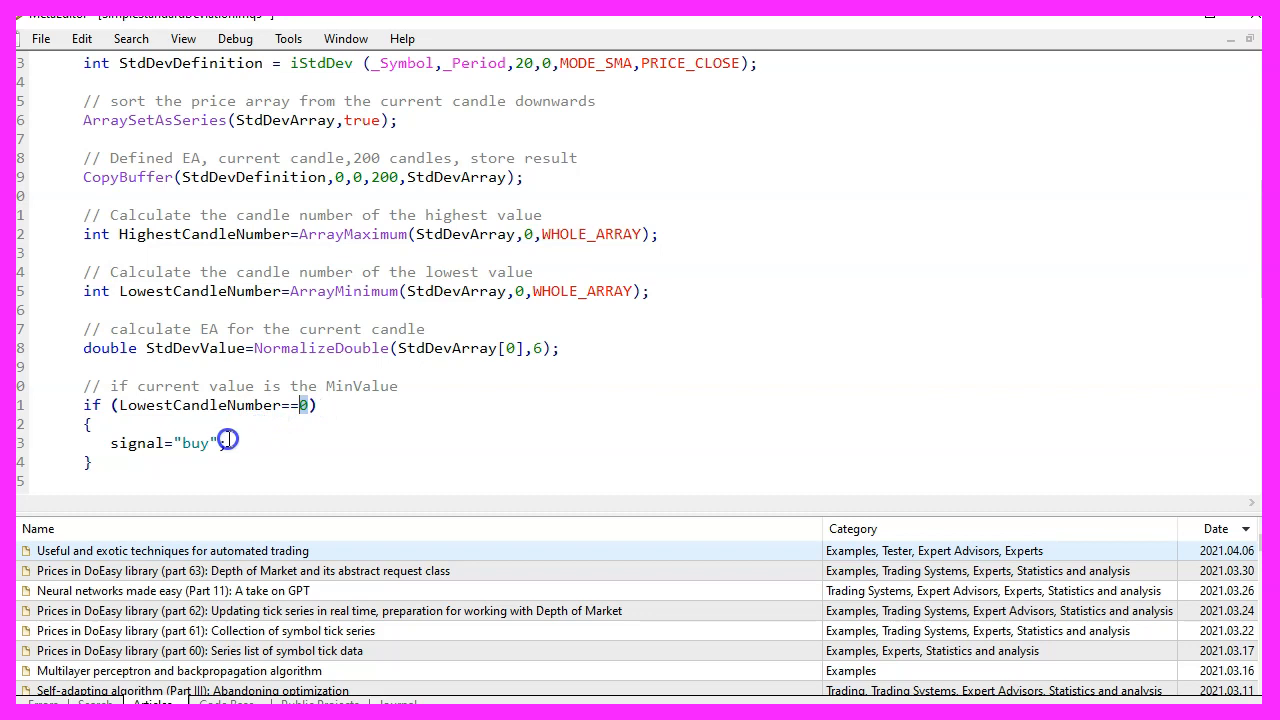
double_click(196, 442)
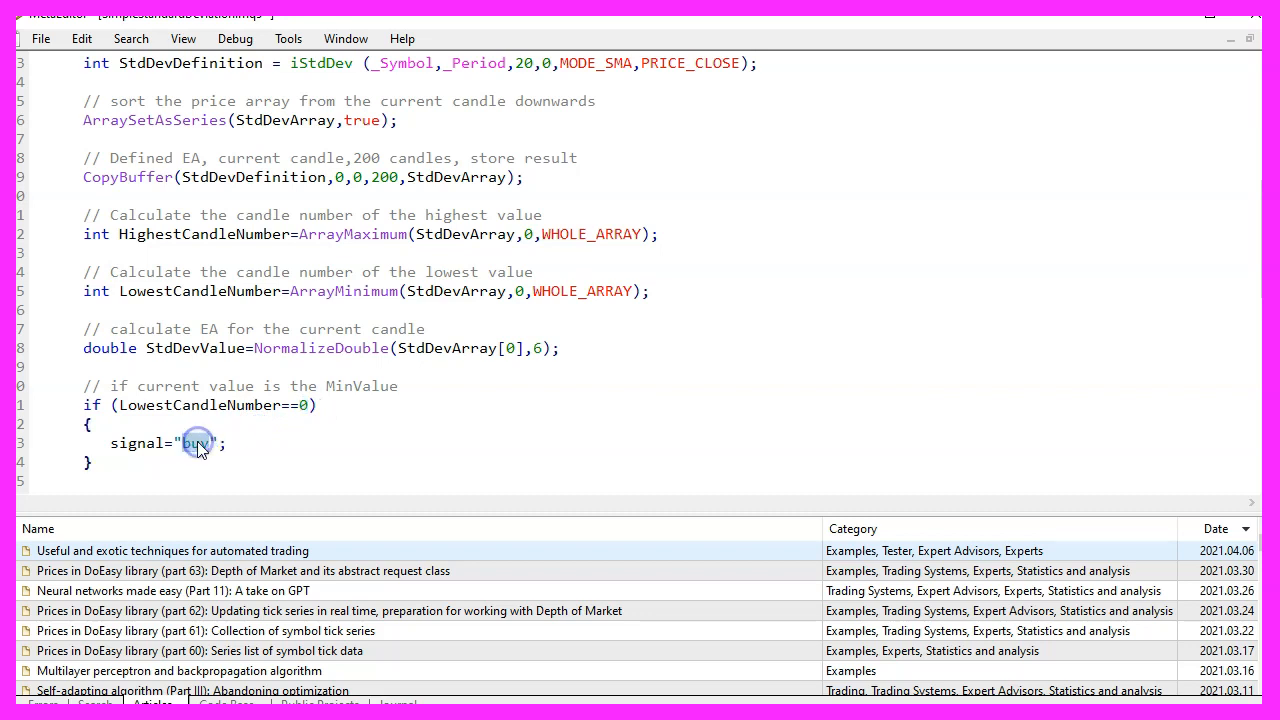
double_click(195, 443)
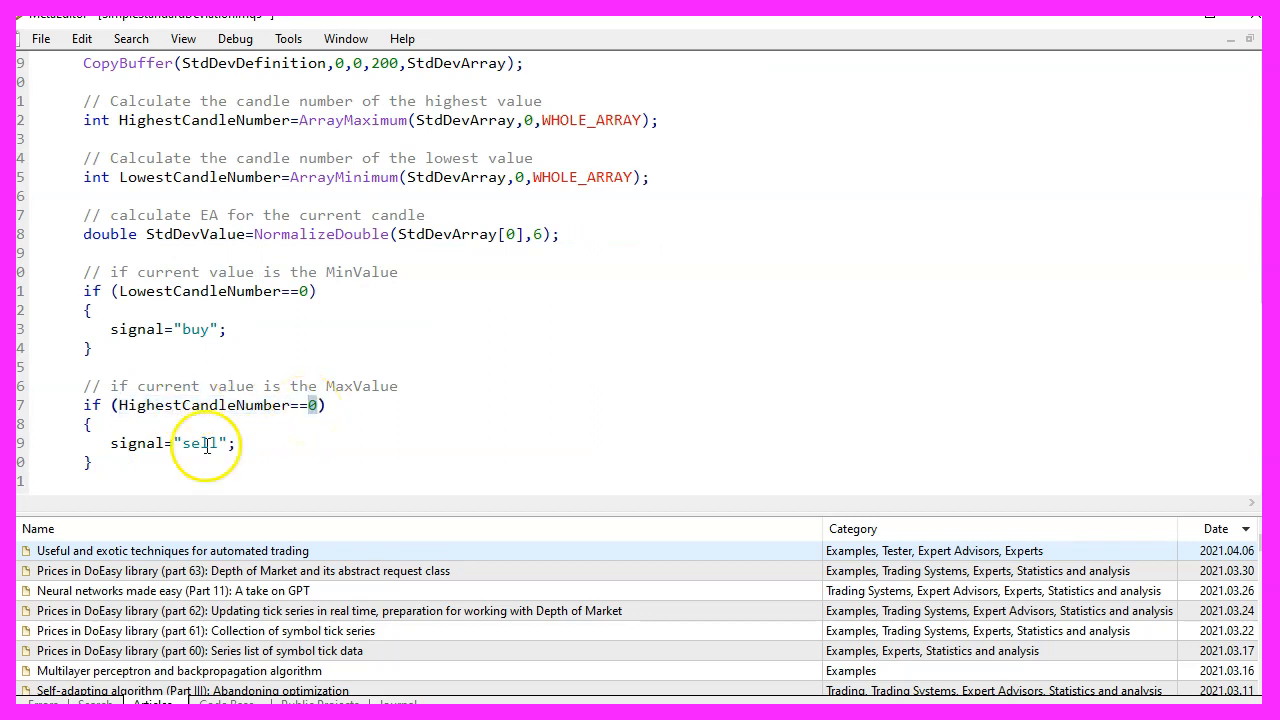
double_click(200, 443)
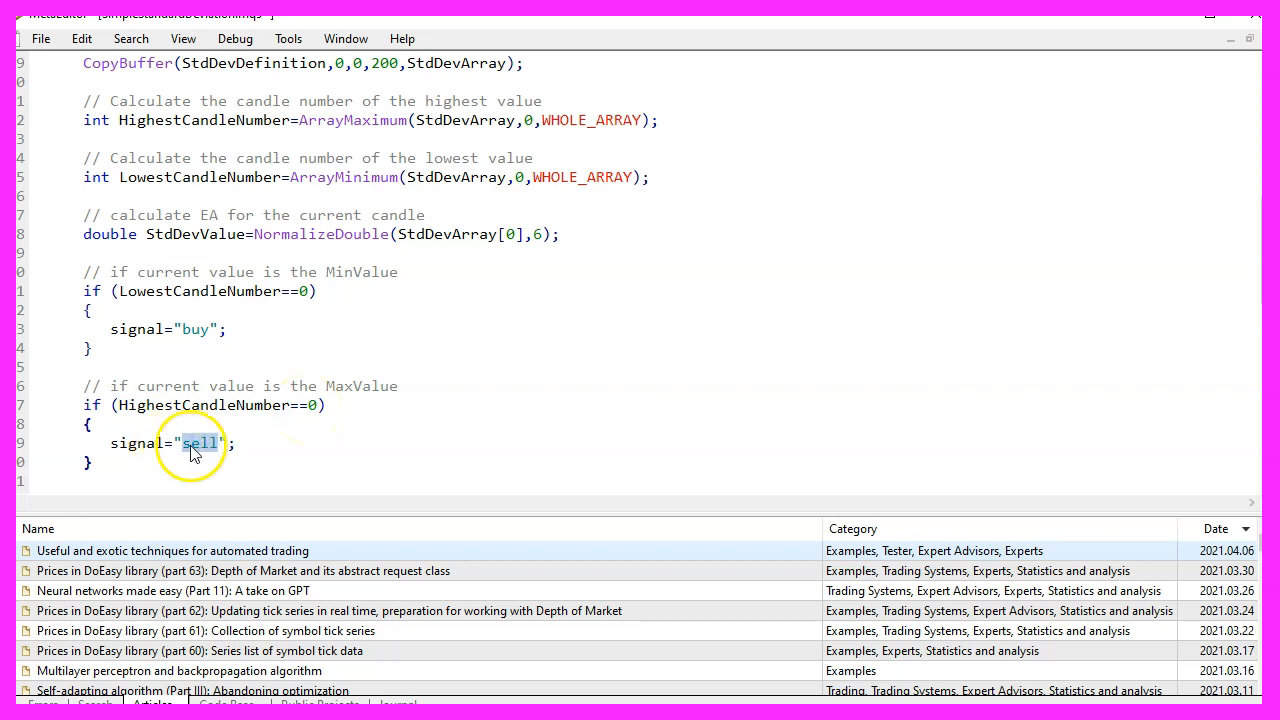
double_click(137, 443)
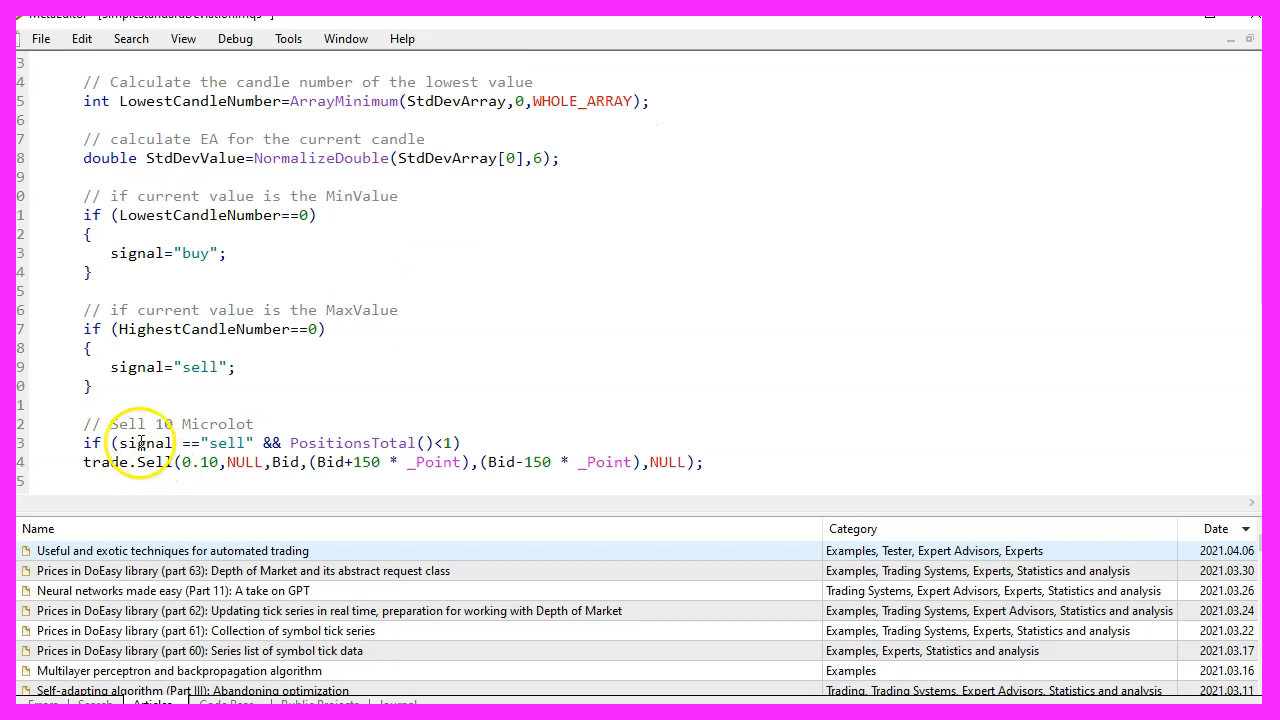
Step: Highlight the signal variable in the trade conditions around the Buy block and Comment call
double_click(228, 442)
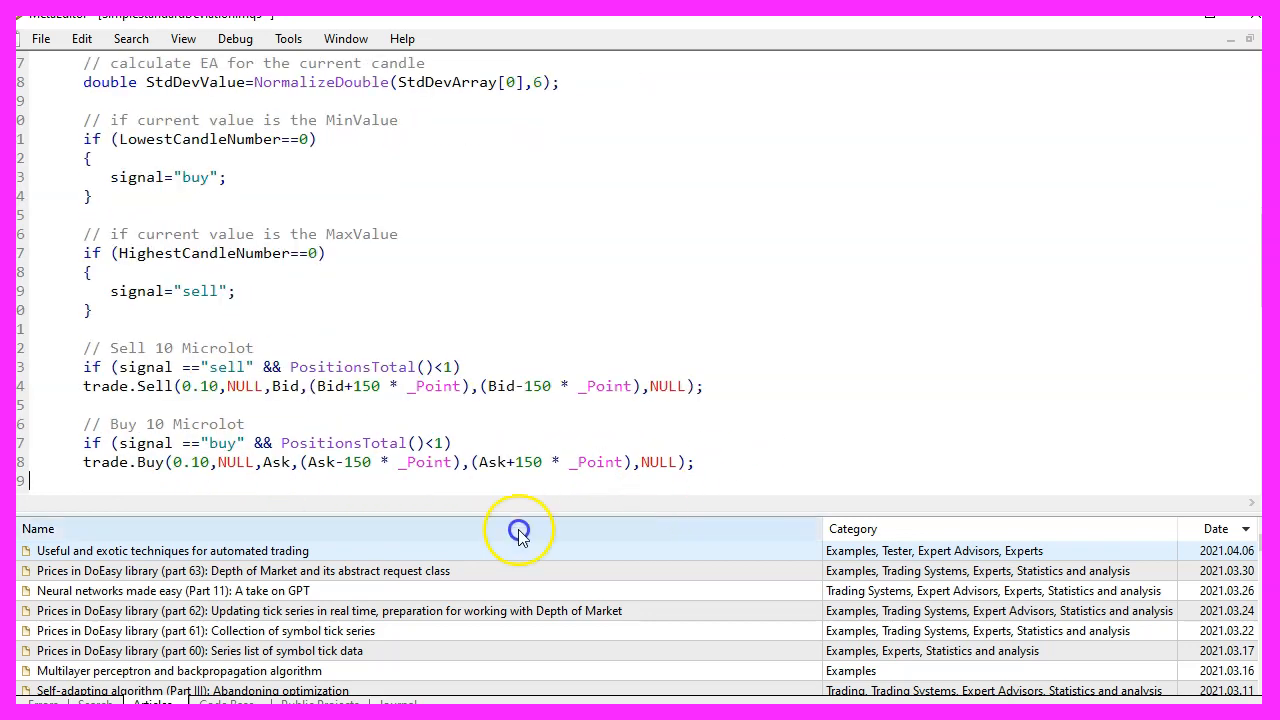
double_click(224, 443)
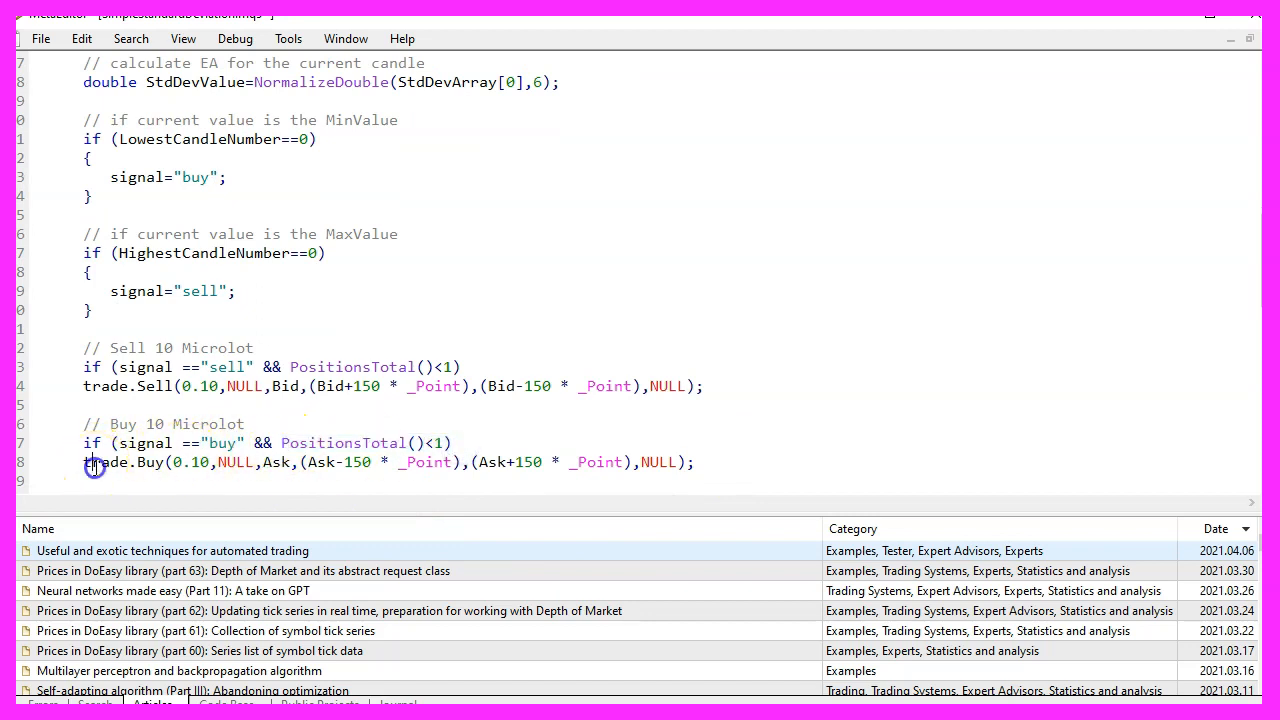
double_click(151, 462)
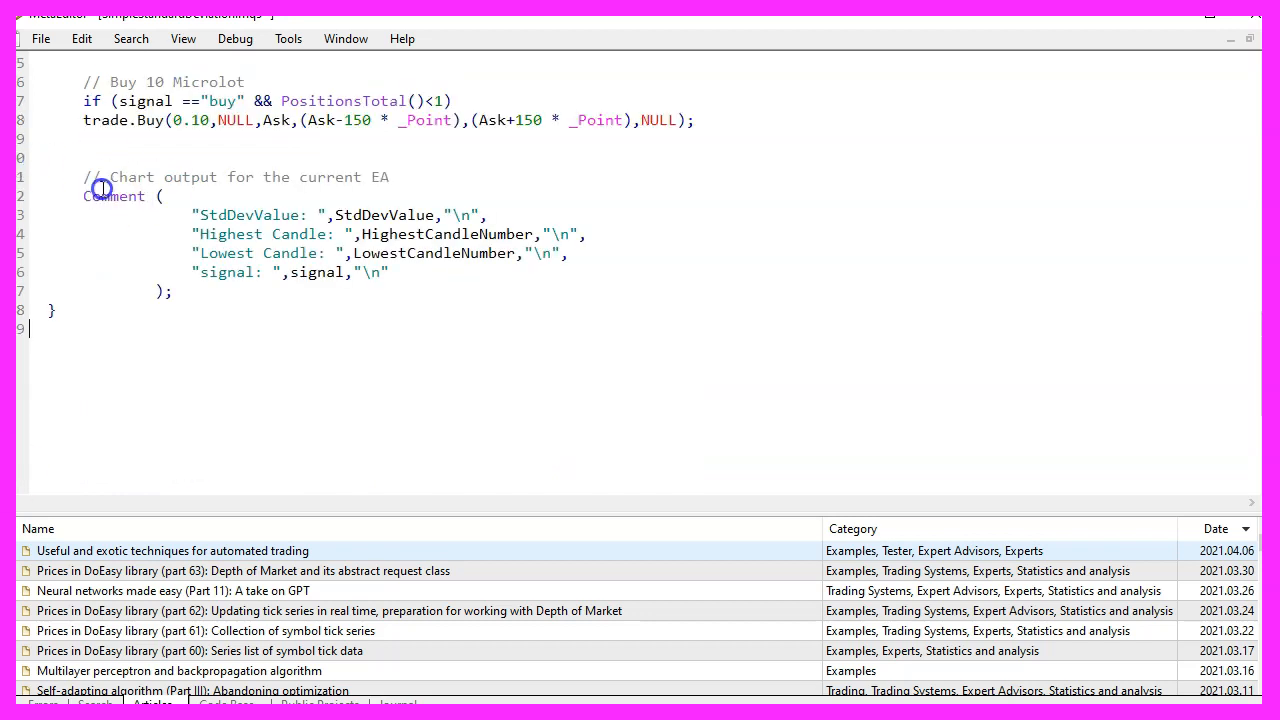
double_click(113, 195)
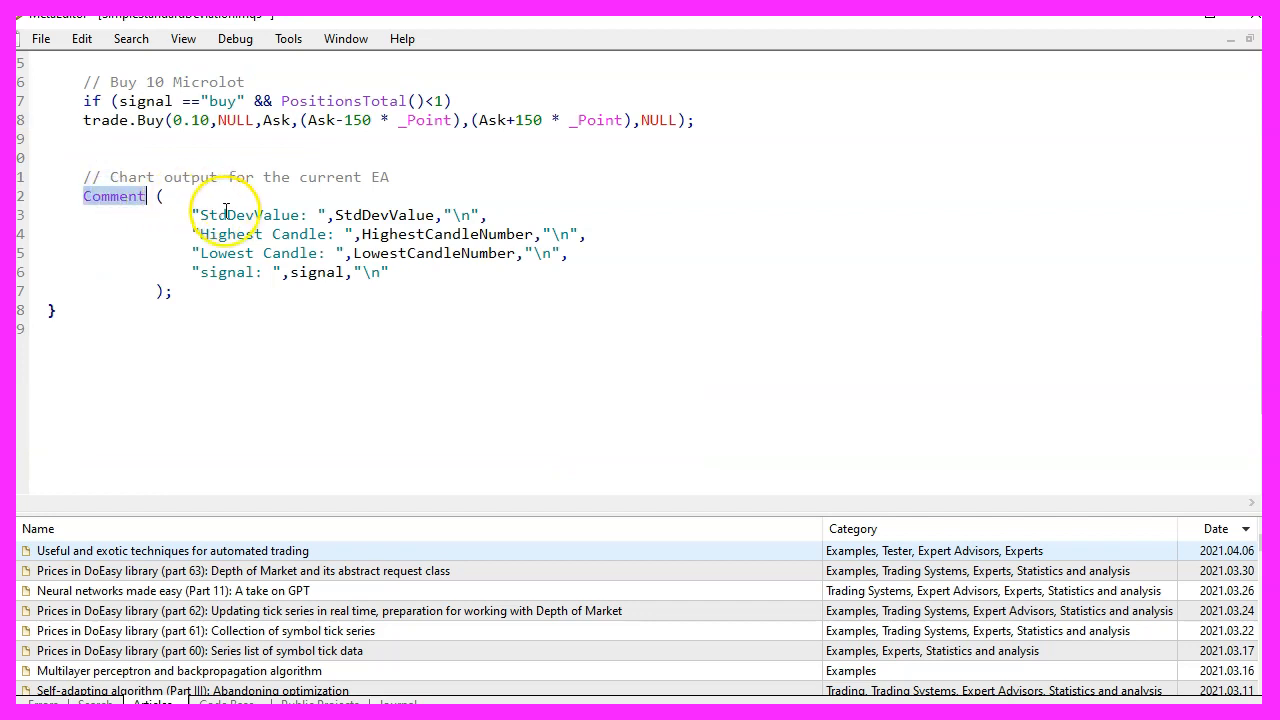
double_click(249, 214)
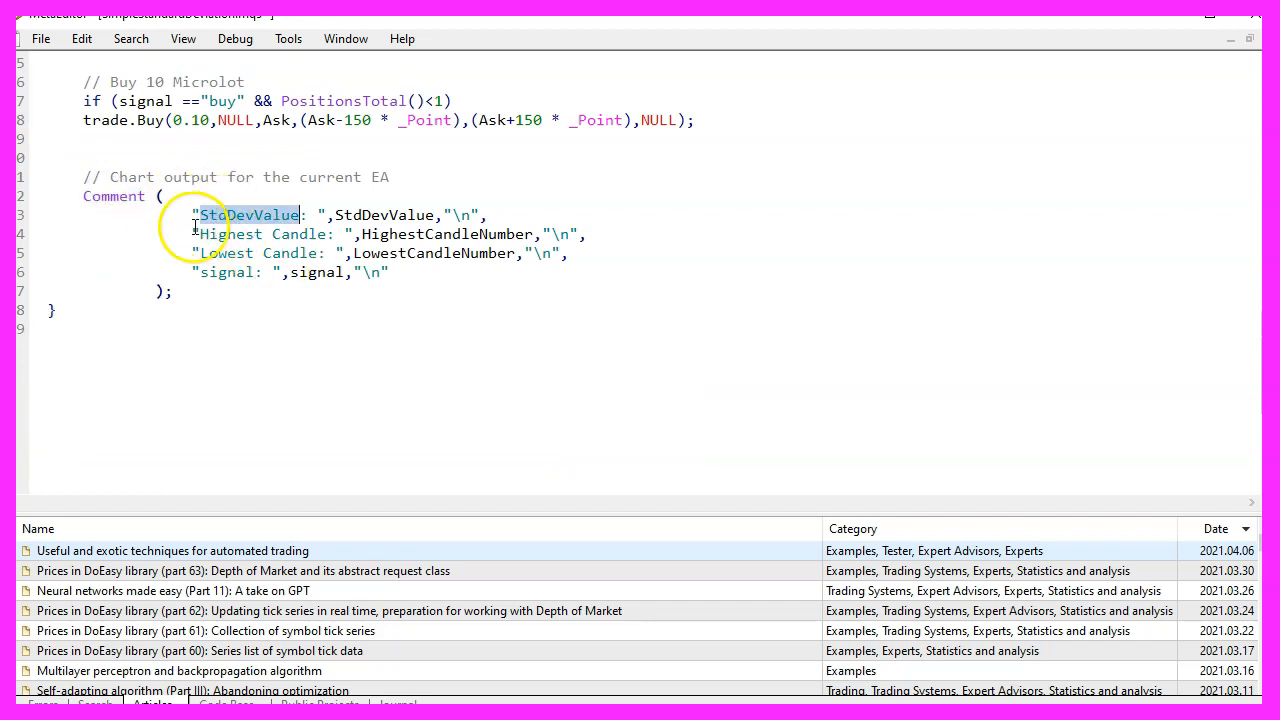
double_click(228, 252)
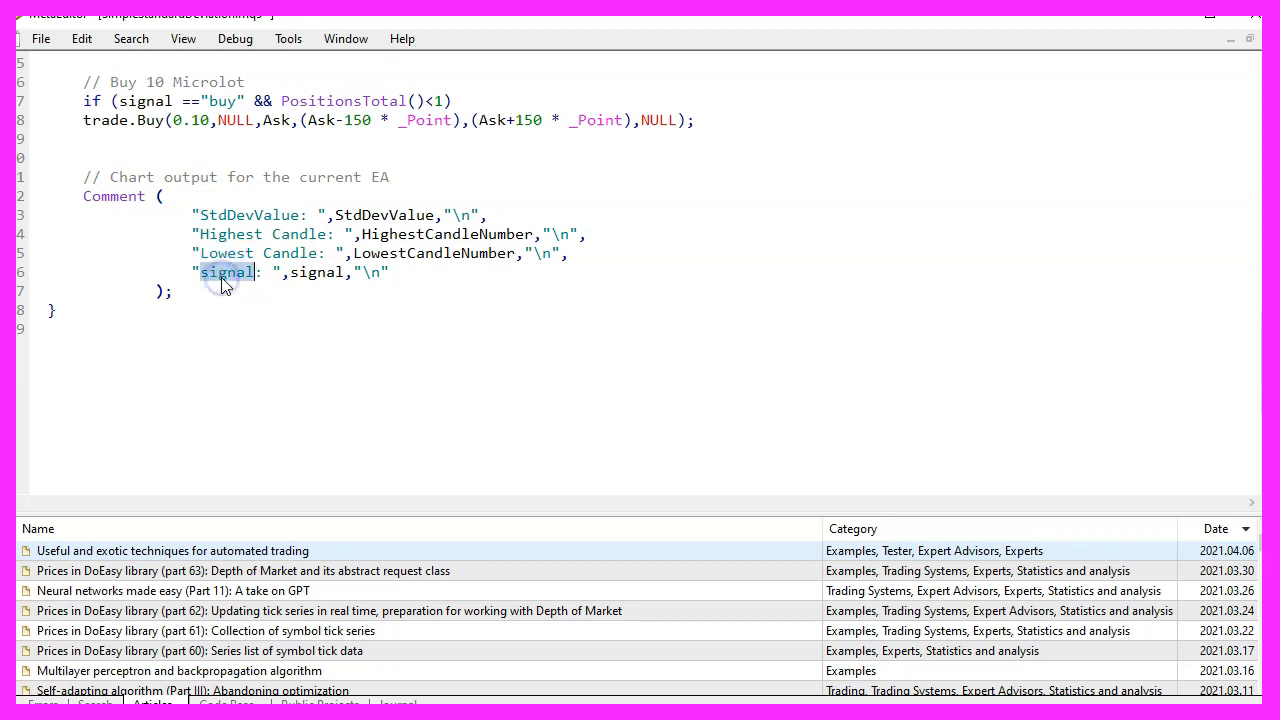
mouse_move(222, 291)
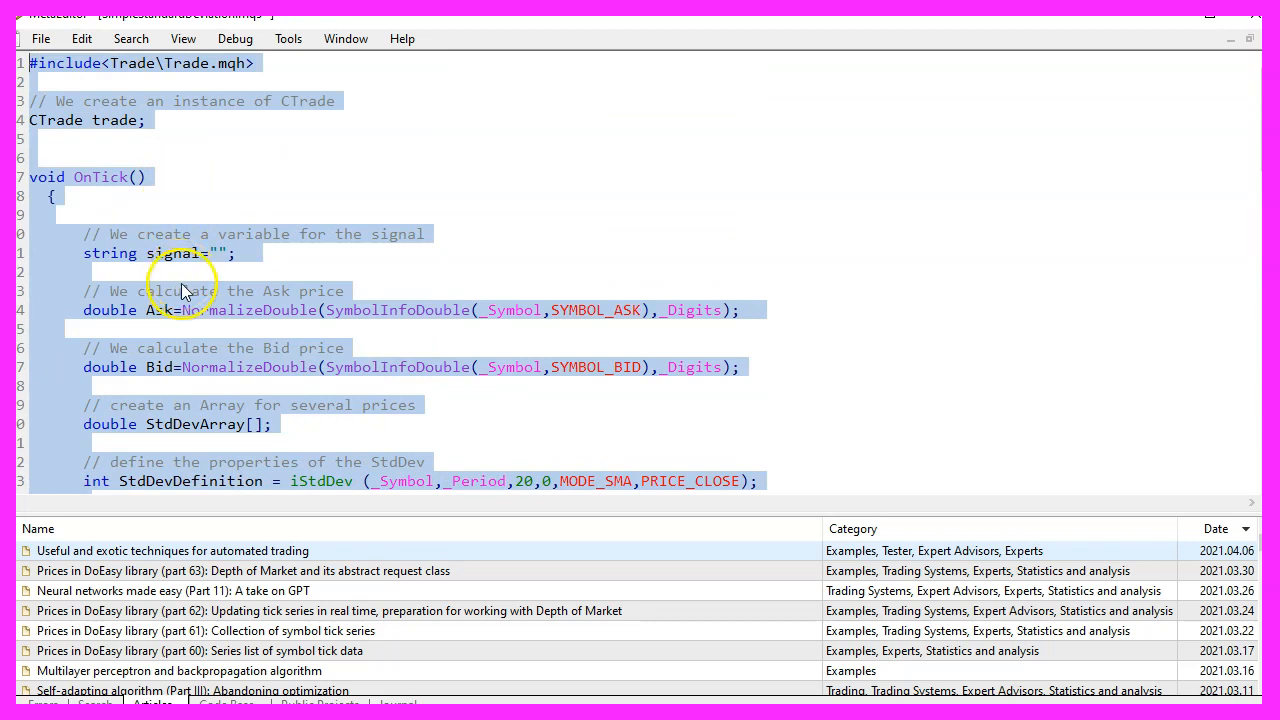
Step: Show the main toolbar and compile the EA with 0 errors and 0 warnings
scroll("down", 3)
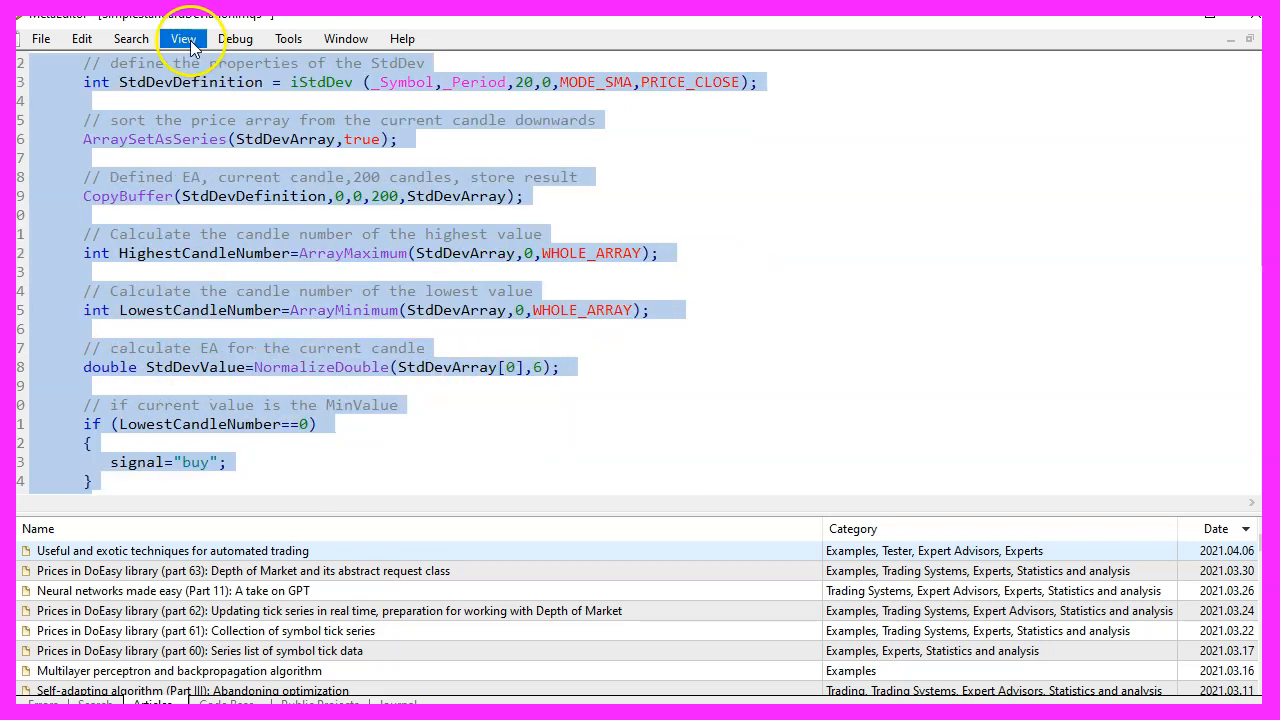
left_click(184, 38)
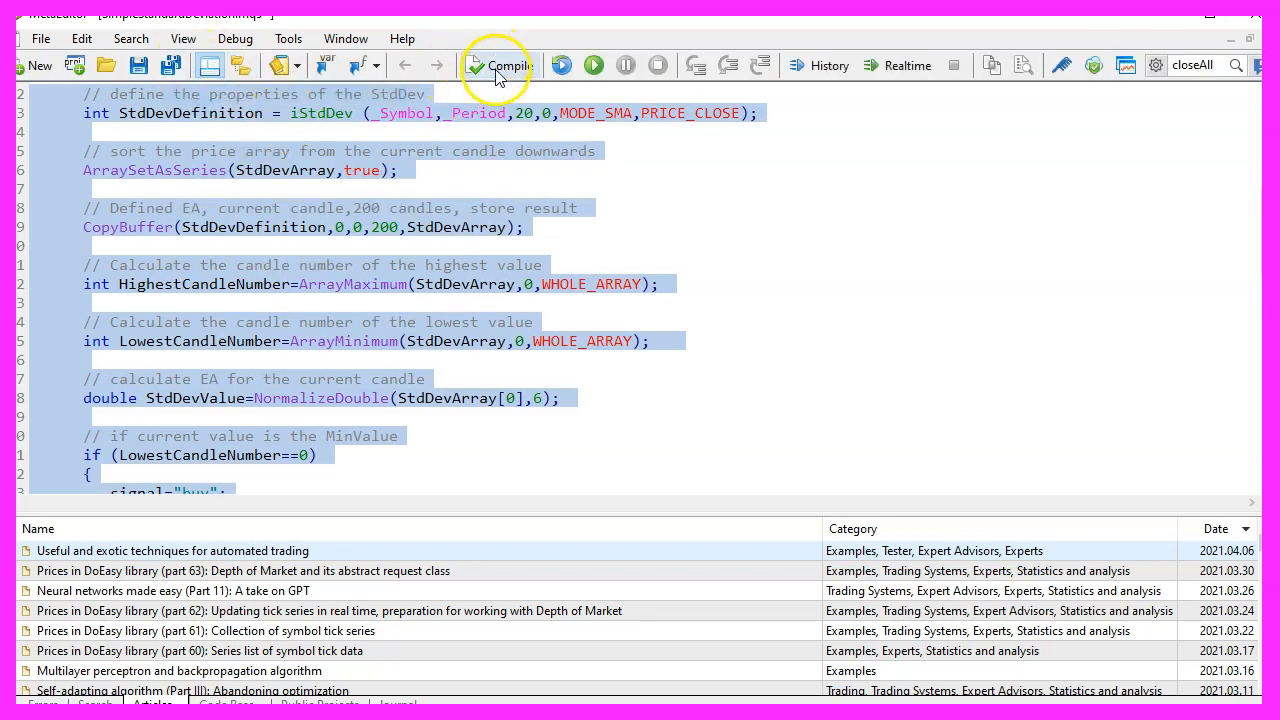
mouse_move(500, 65)
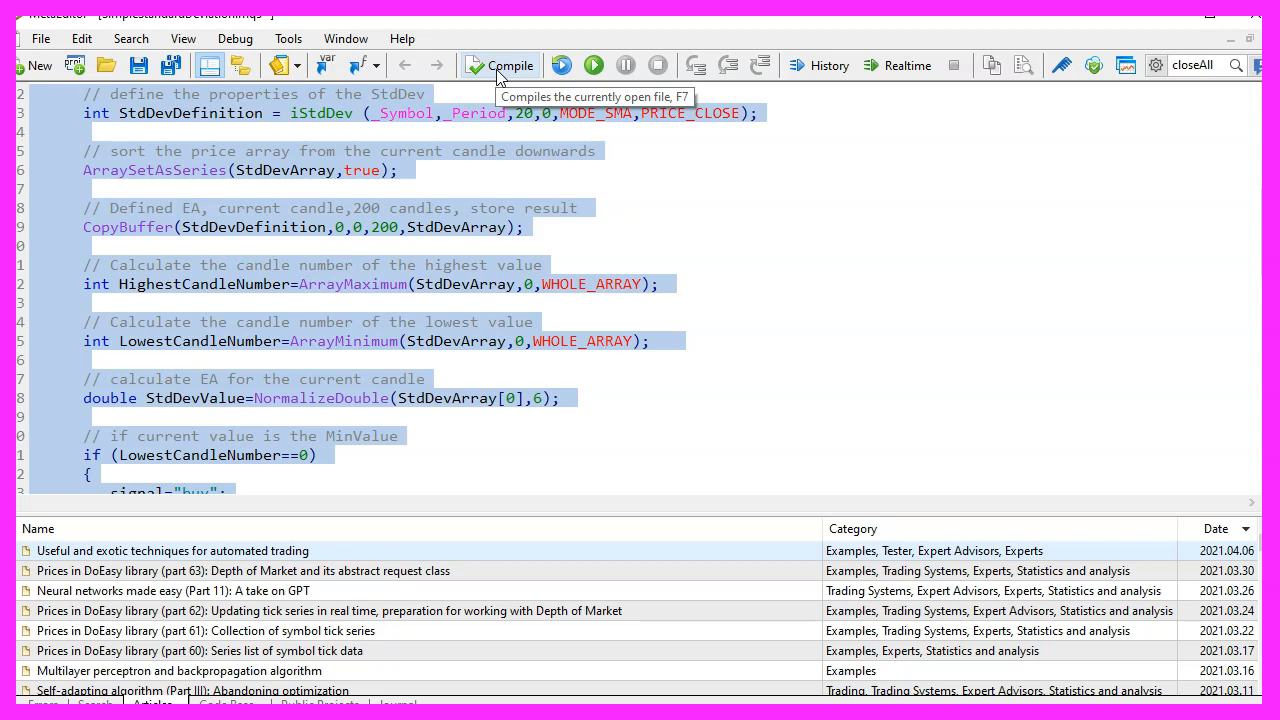
left_click(500, 65)
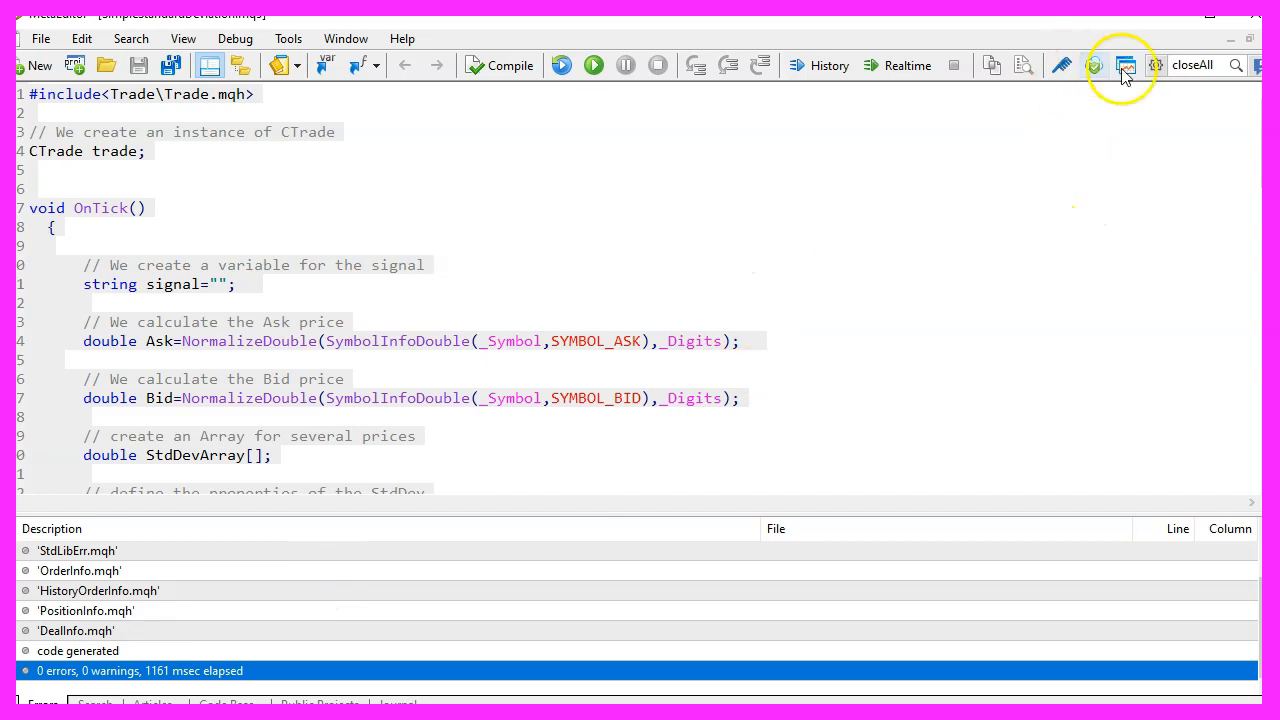
mouse_move(1126, 66)
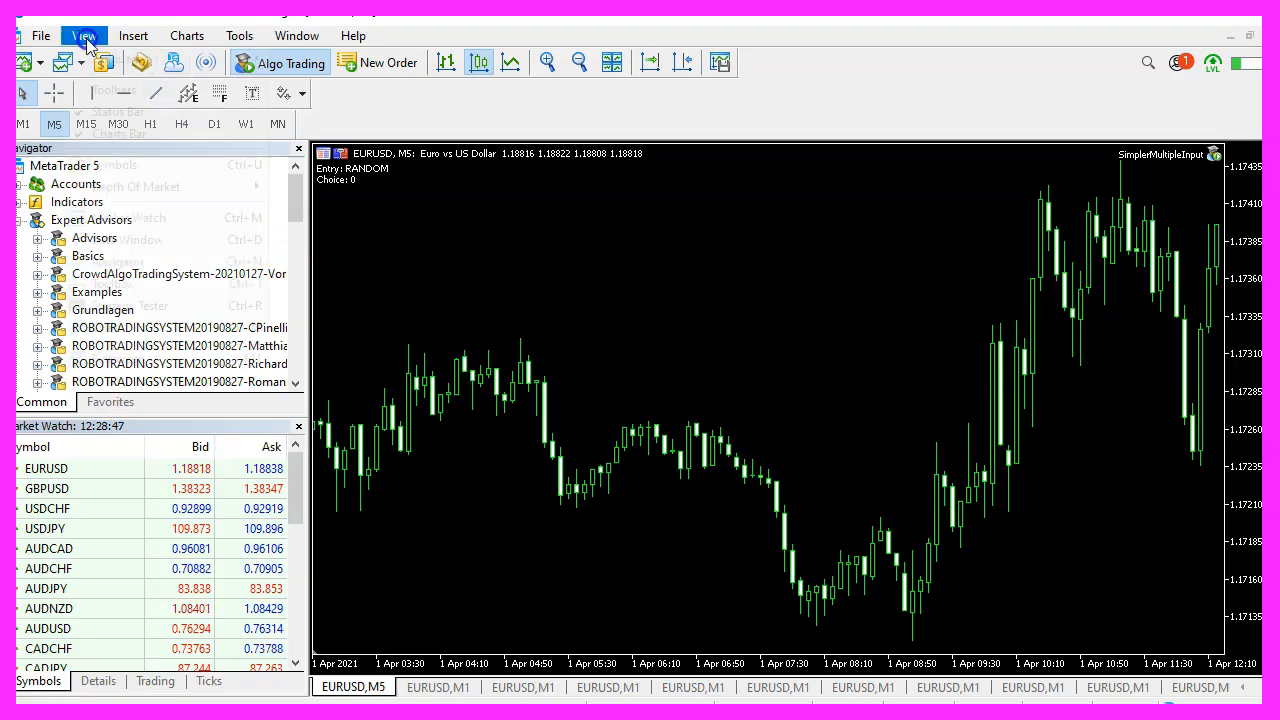
Step: Start a visual Strategy Tester backtest of the EA on EURUSD M1, 2020.03.01–2021.03.01
left_click(84, 35)
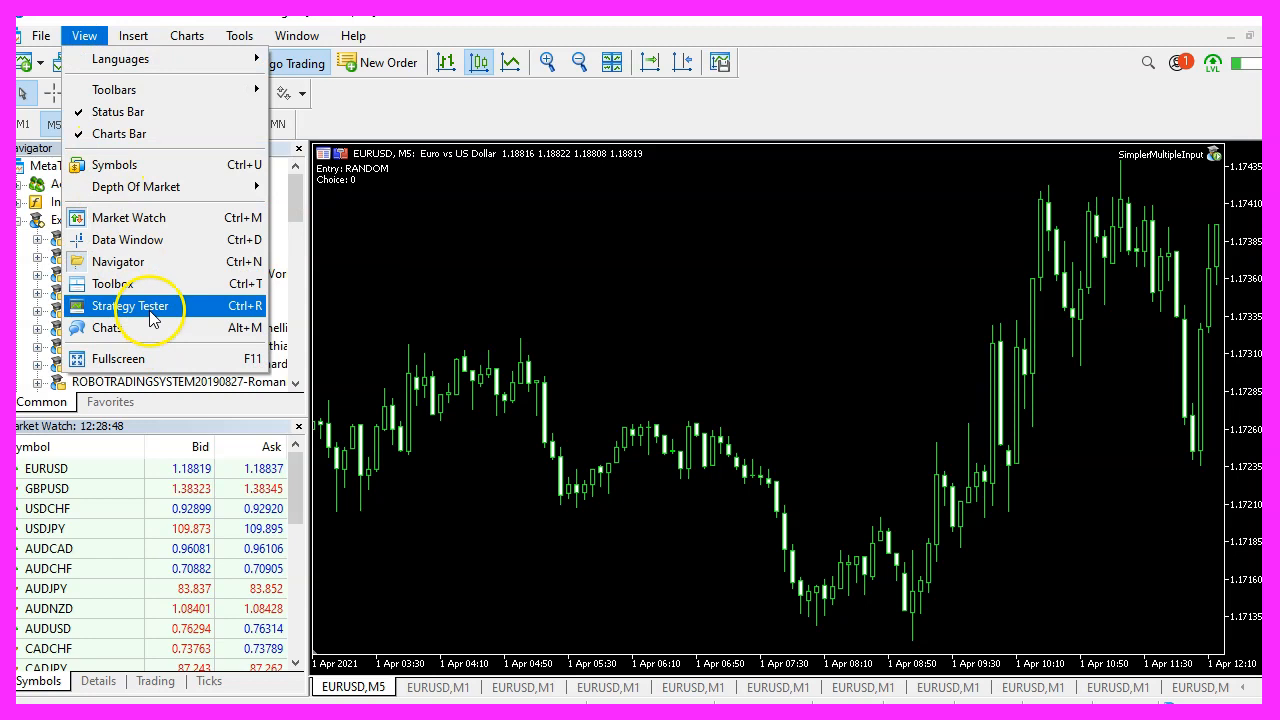
left_click(131, 305)
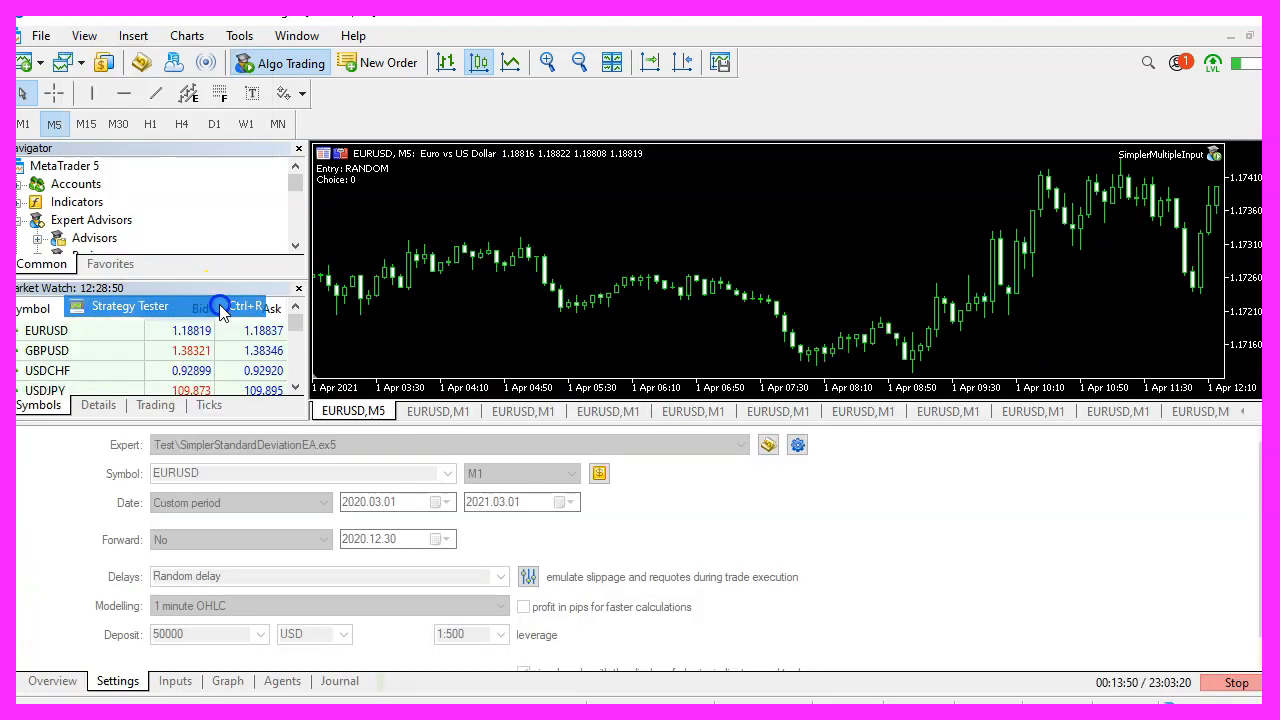
left_click(741, 444)
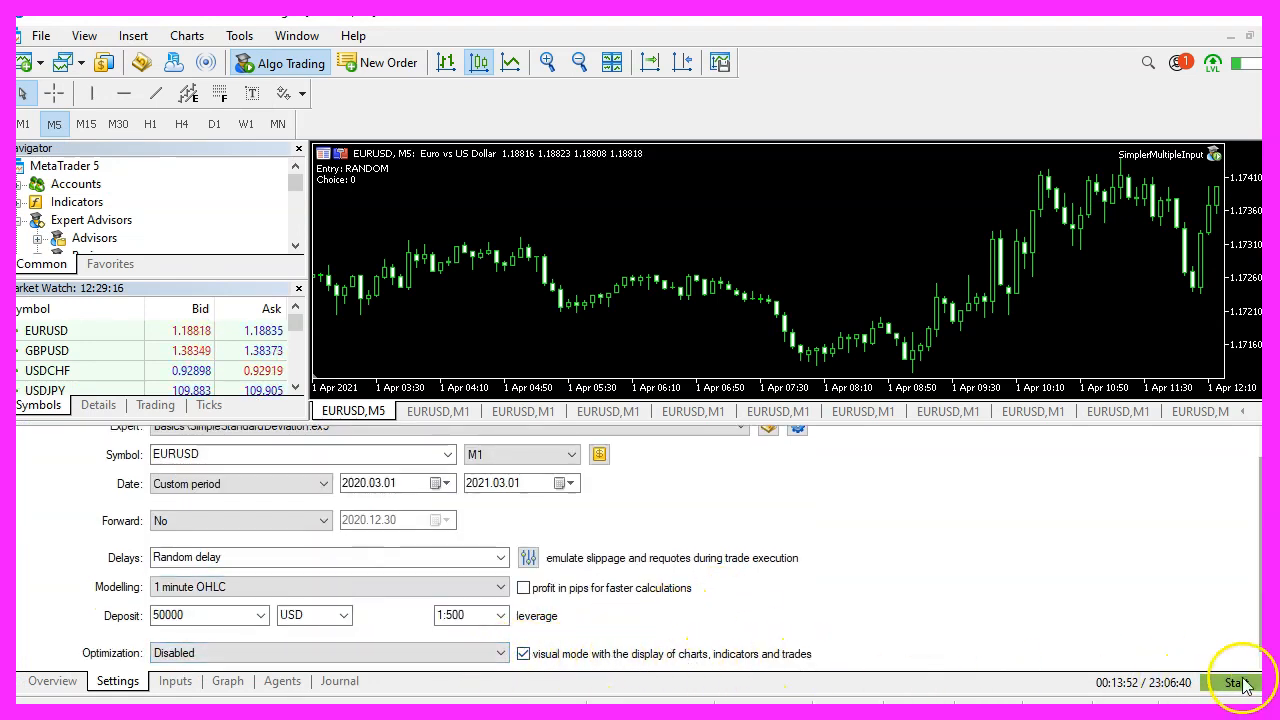
left_click(1238, 682)
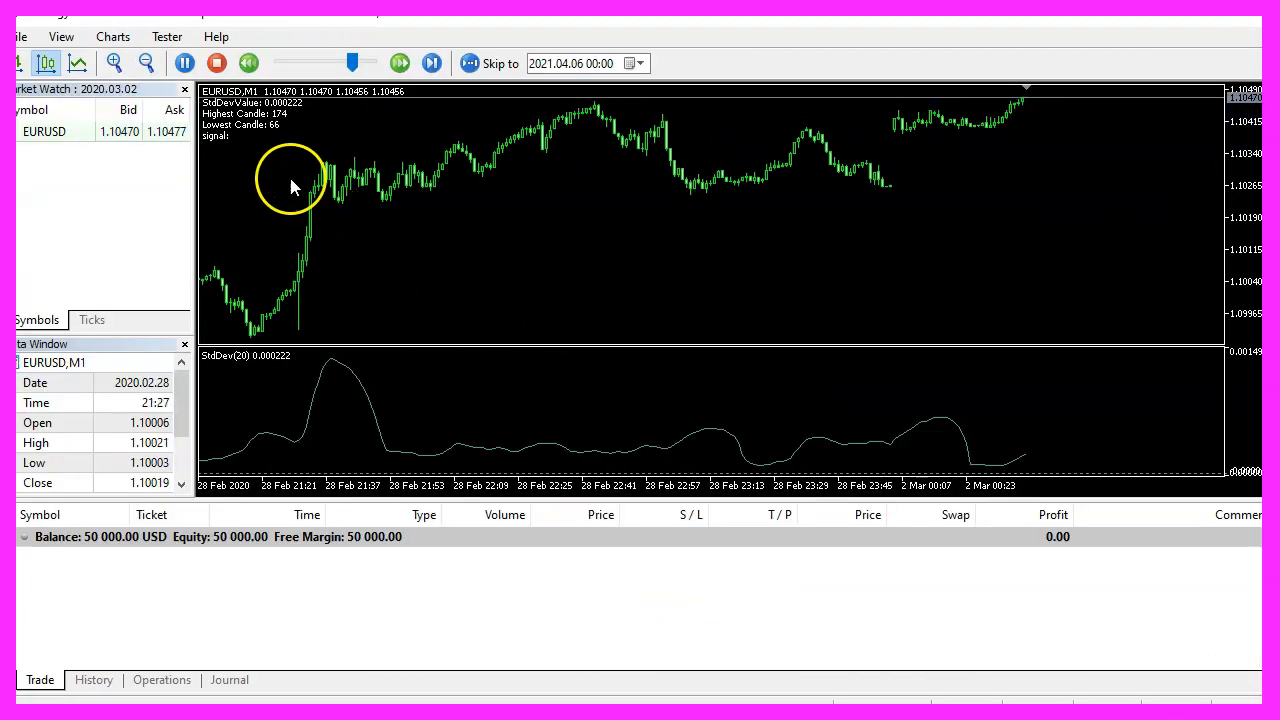
Step: Watch the visual test's StdDev comments update until the balance reaches 50,015 USD
left_click(431, 63)
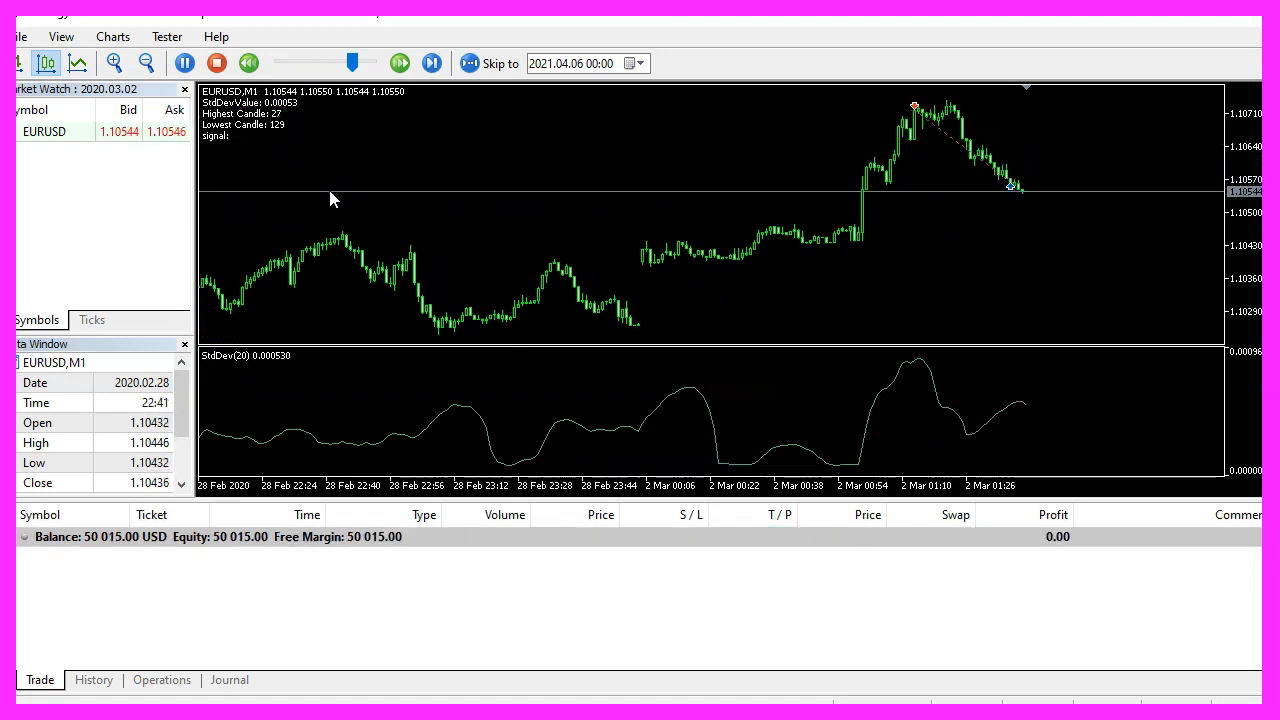
left_click(431, 63)
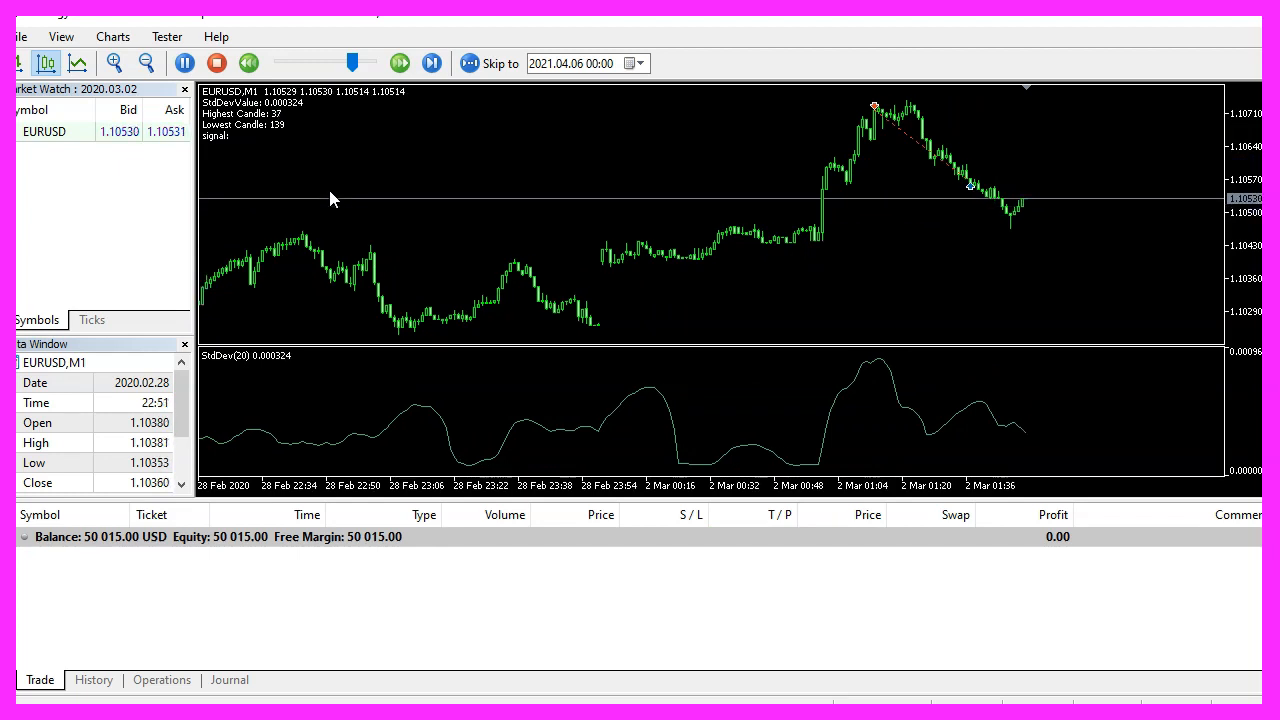
left_click(431, 63)
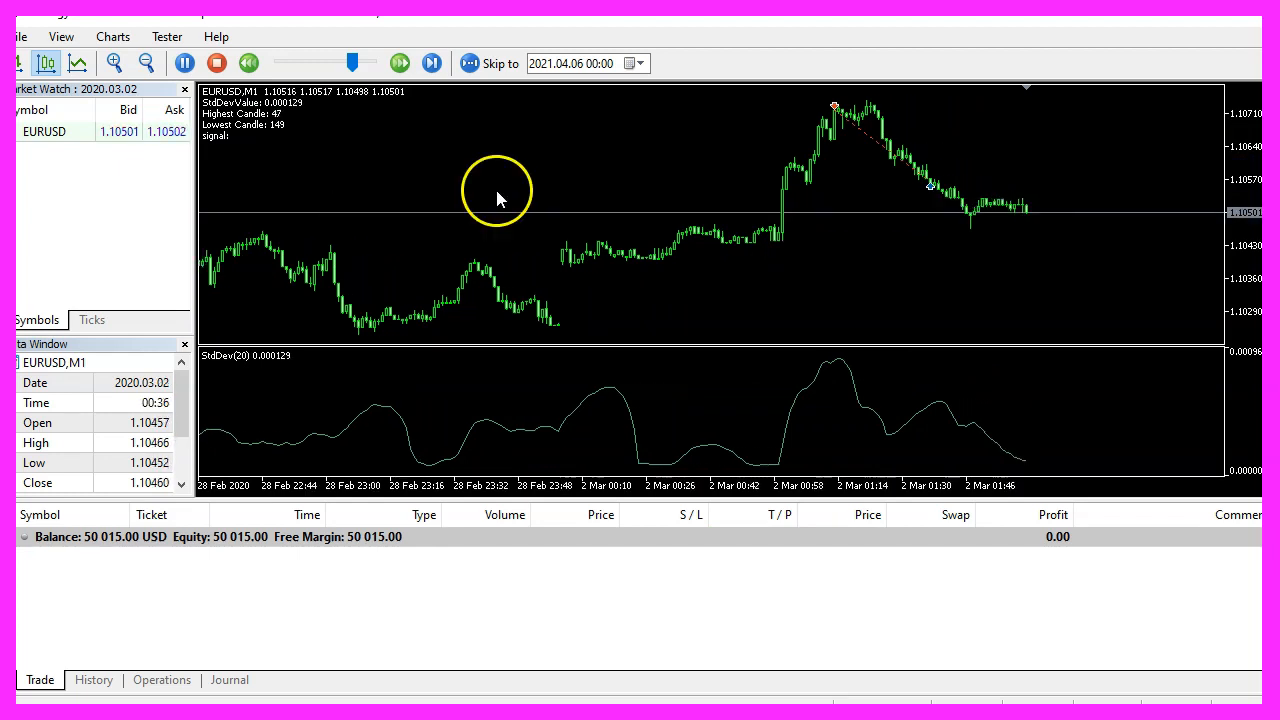
left_click(431, 63)
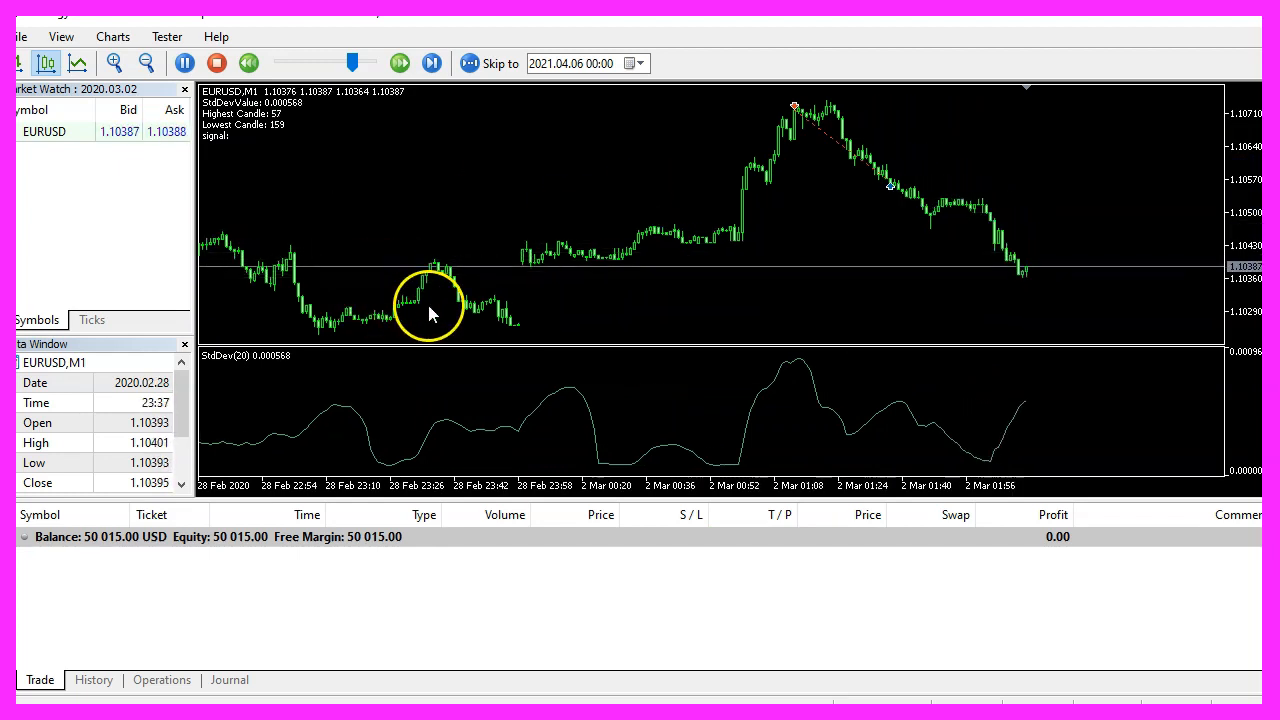
left_click(432, 63)
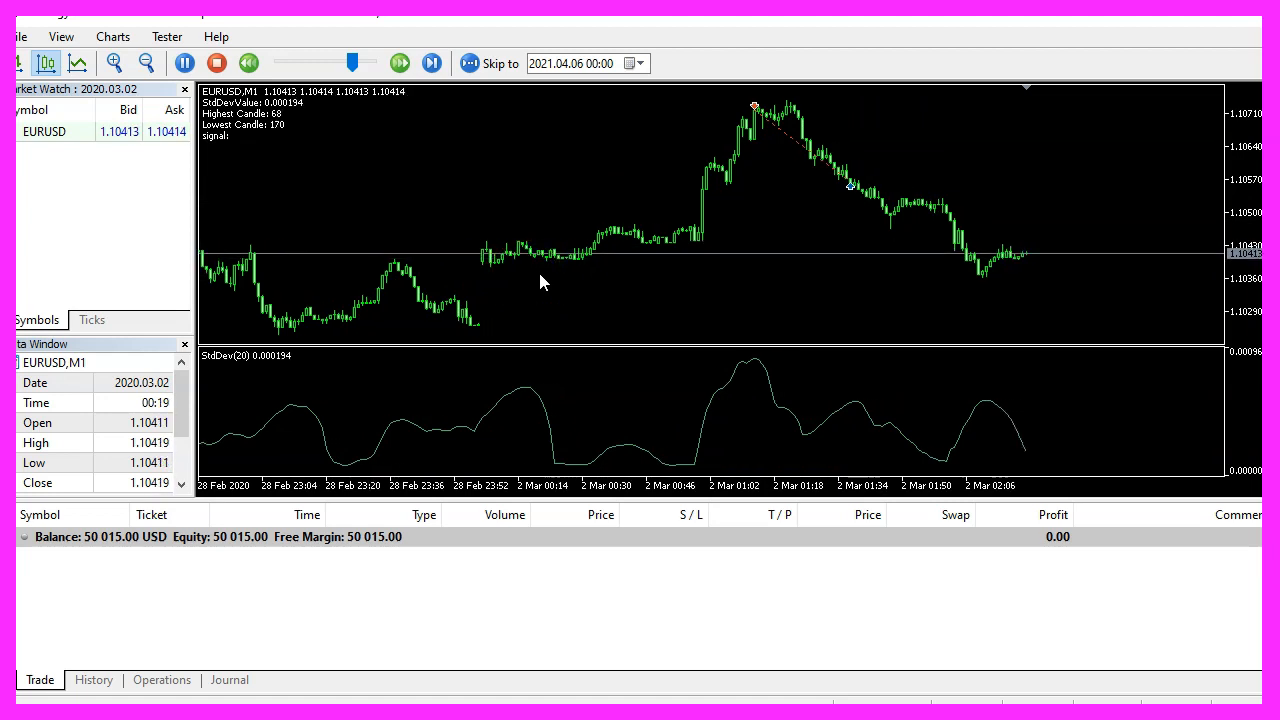